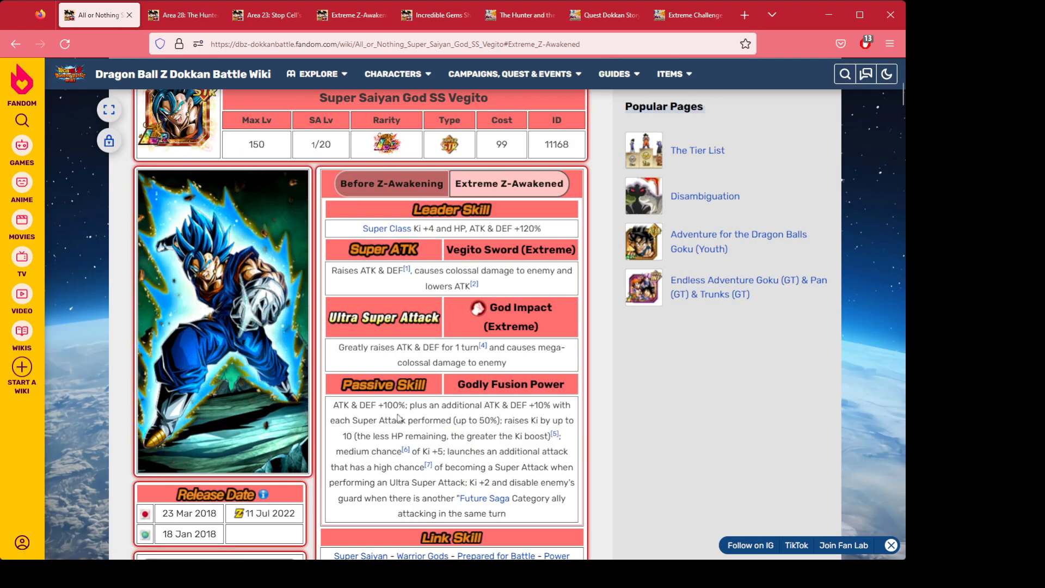
Show the Quest Dokkan Story Area 28 news down to its stage reward table with Incredible Gem drops.
scroll(up, 3)
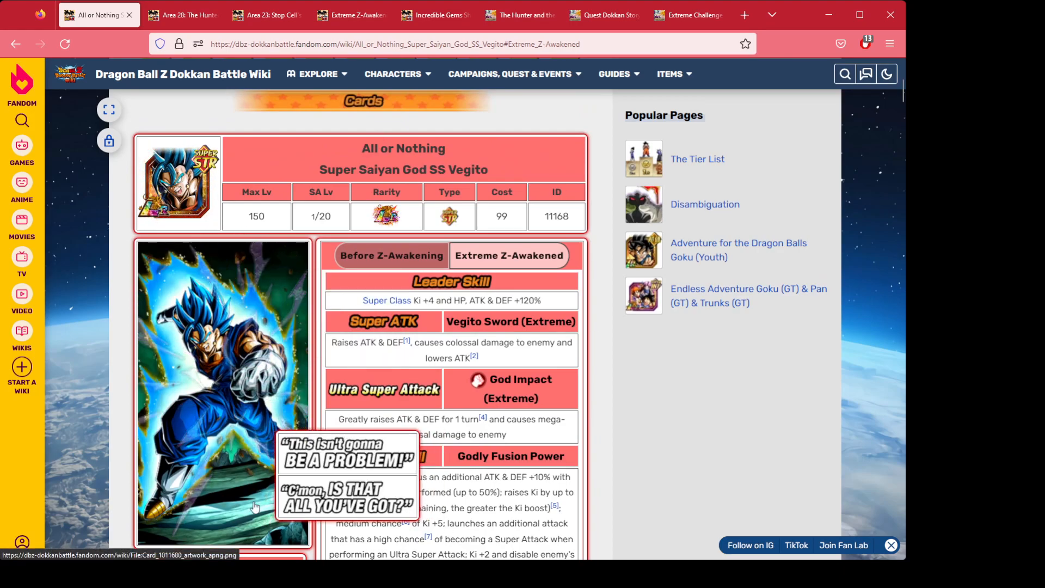
scroll(down, 3)
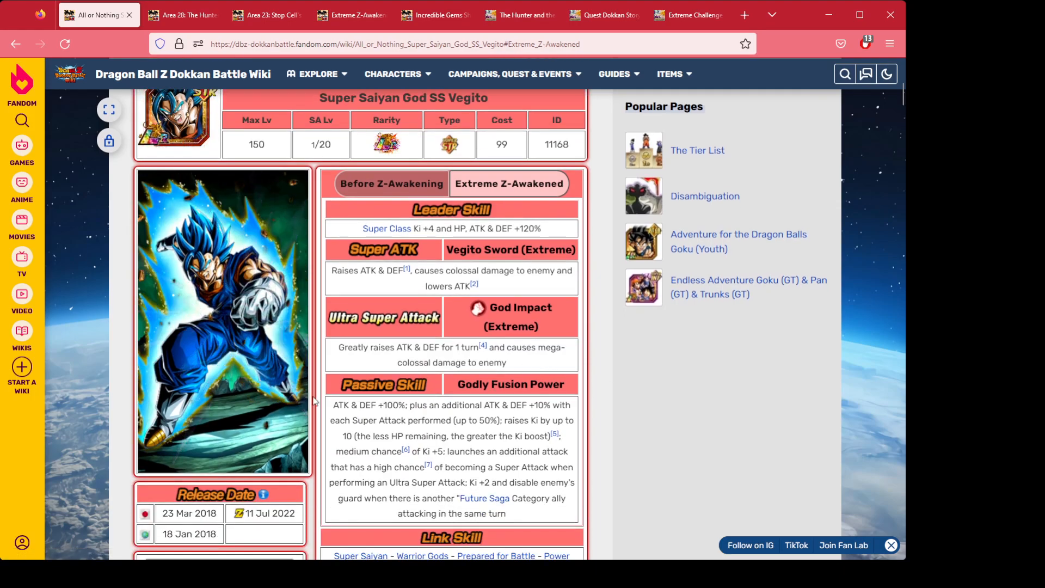
scroll(down, 3)
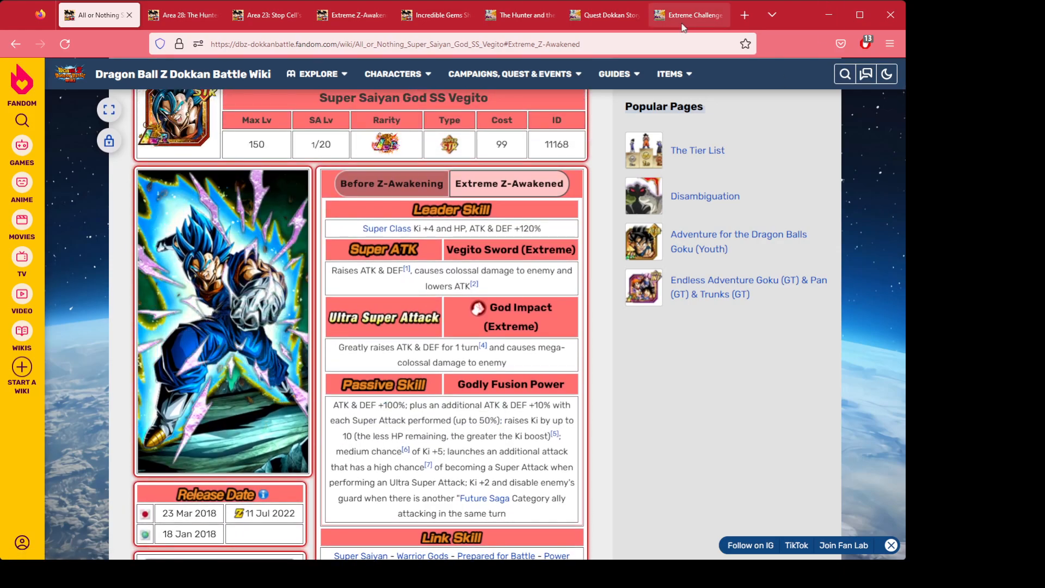
click(603, 14)
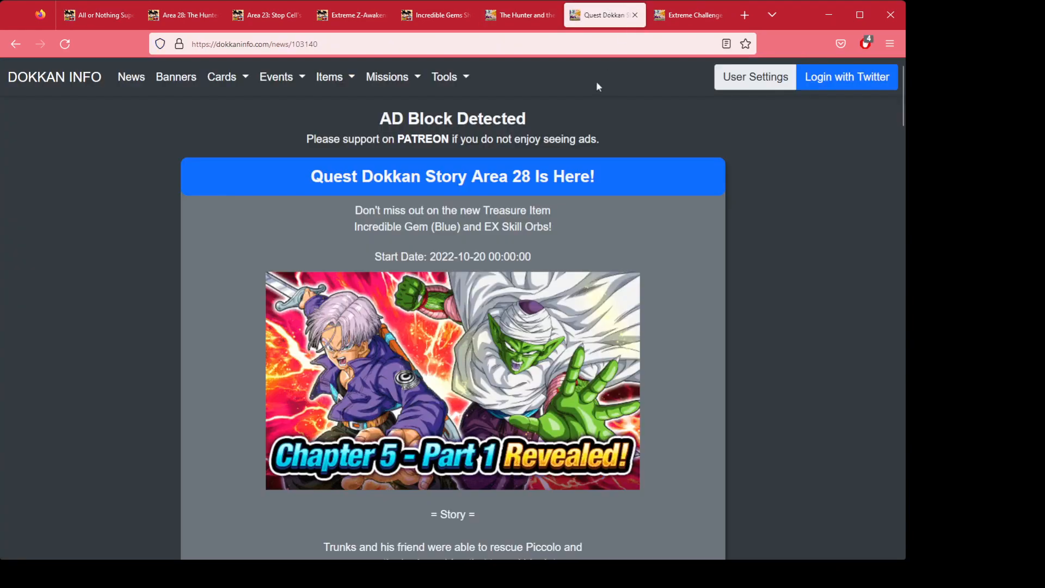
scroll(down, 3)
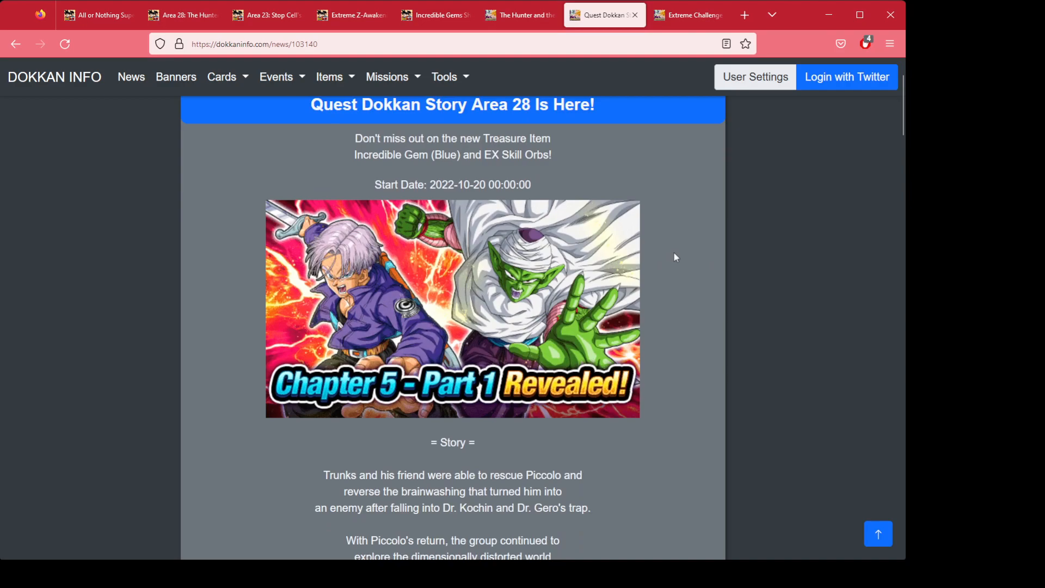
mouse_move(672, 255)
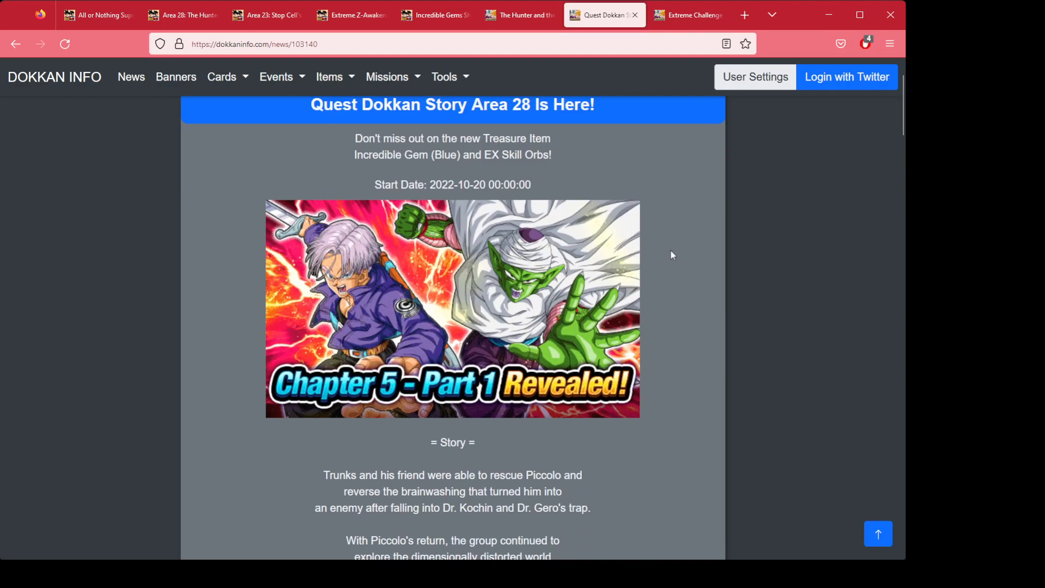
scroll(down, 3)
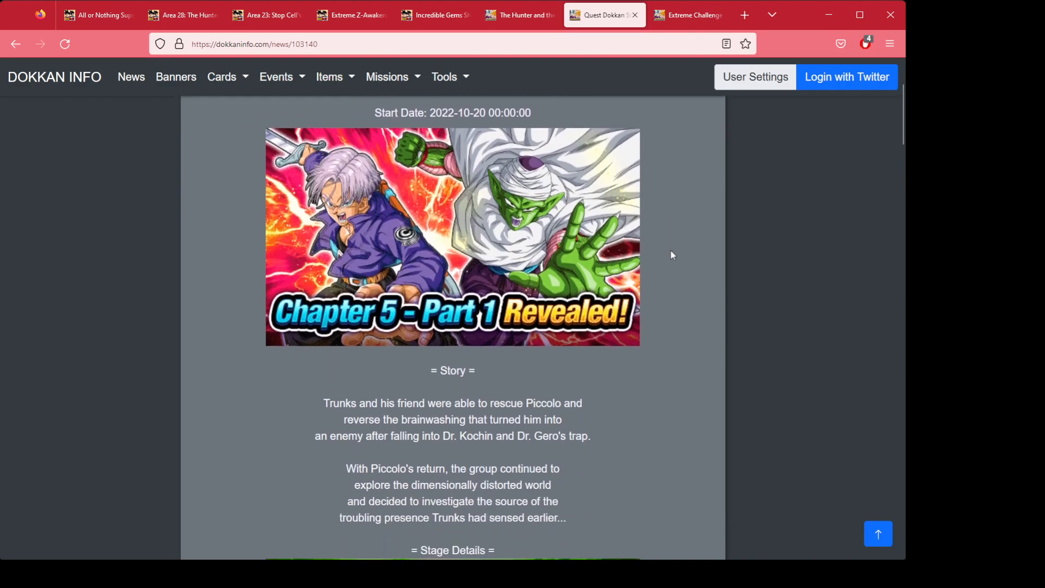
scroll(down, 3)
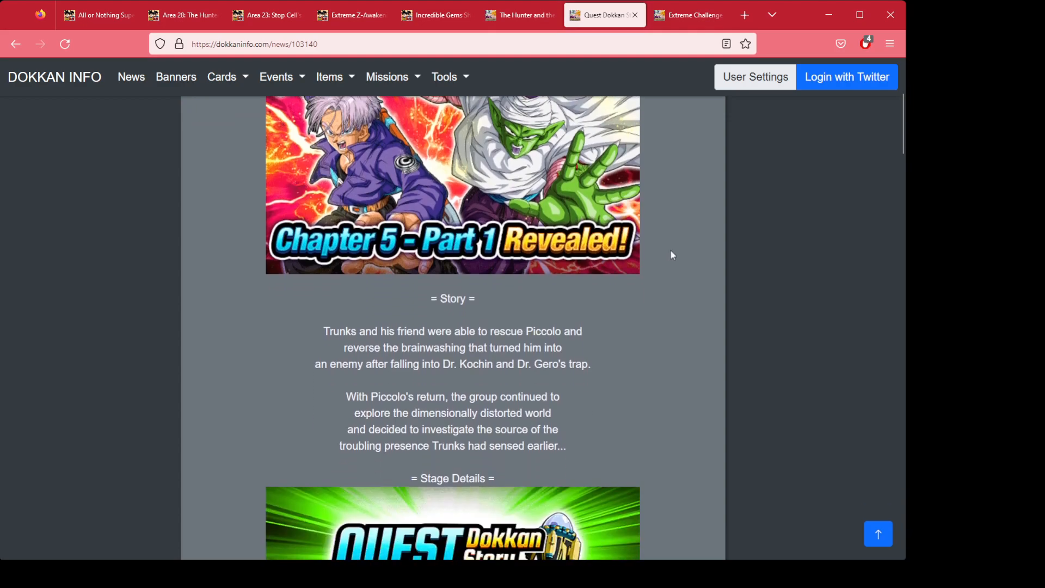
scroll(down, 3)
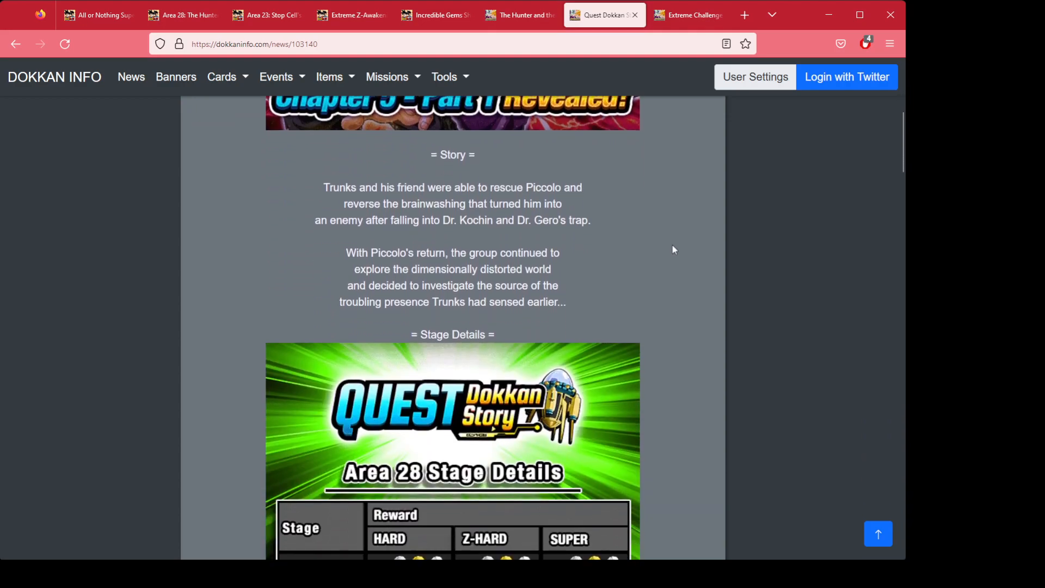
scroll(down, 3)
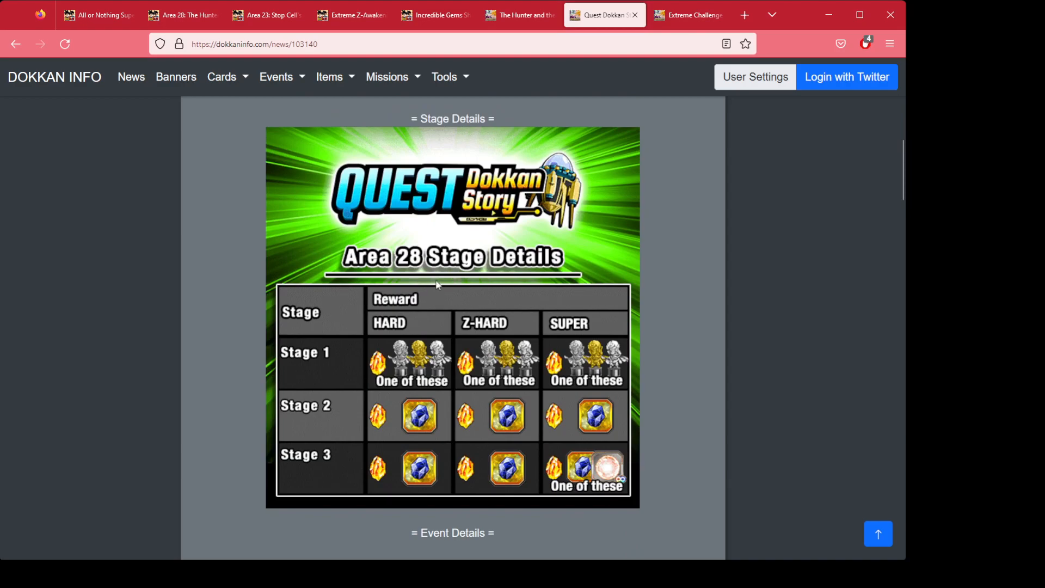
mouse_move(455, 262)
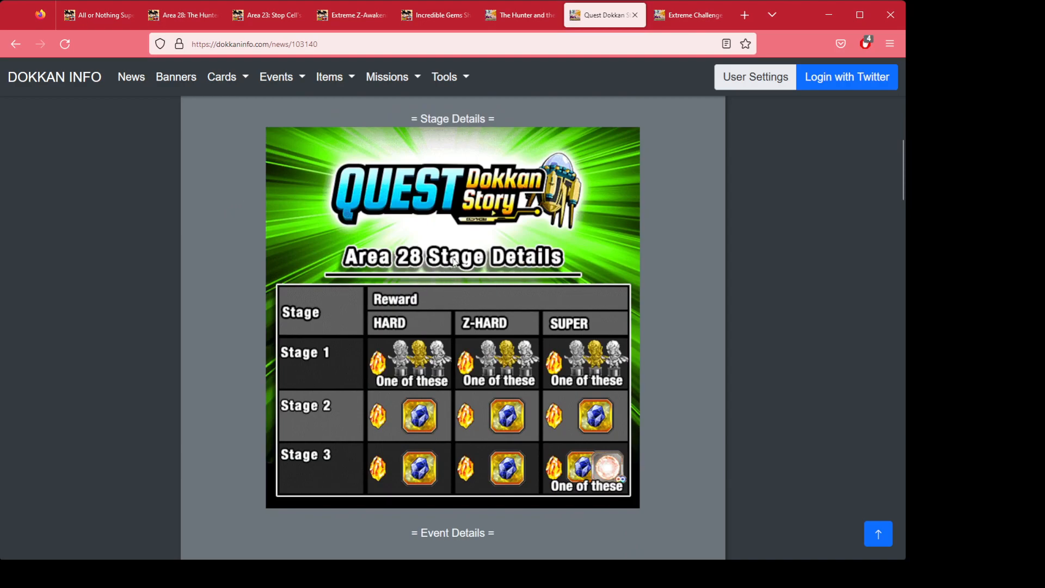
mouse_move(547, 467)
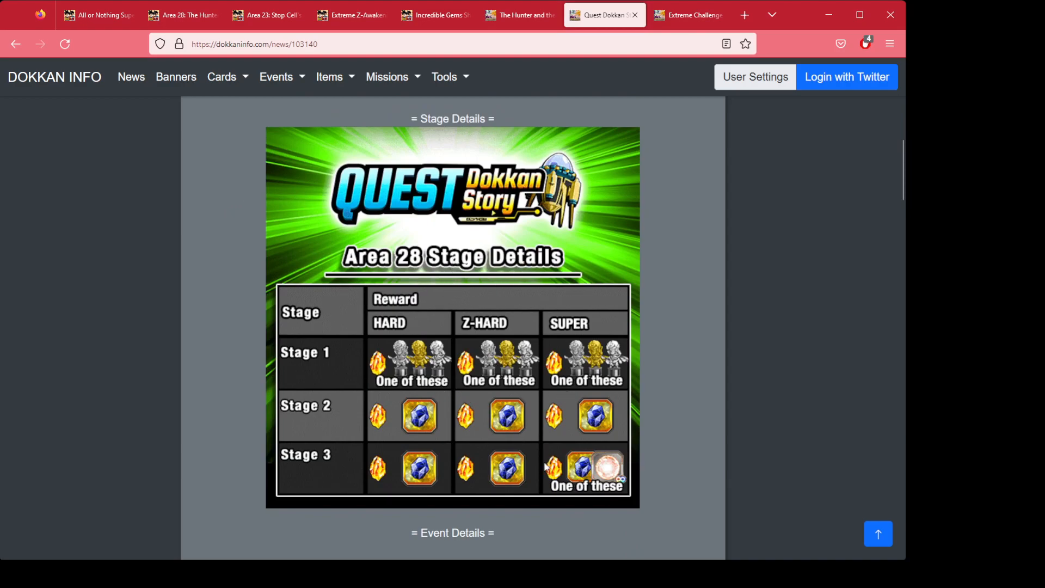
mouse_move(540, 380)
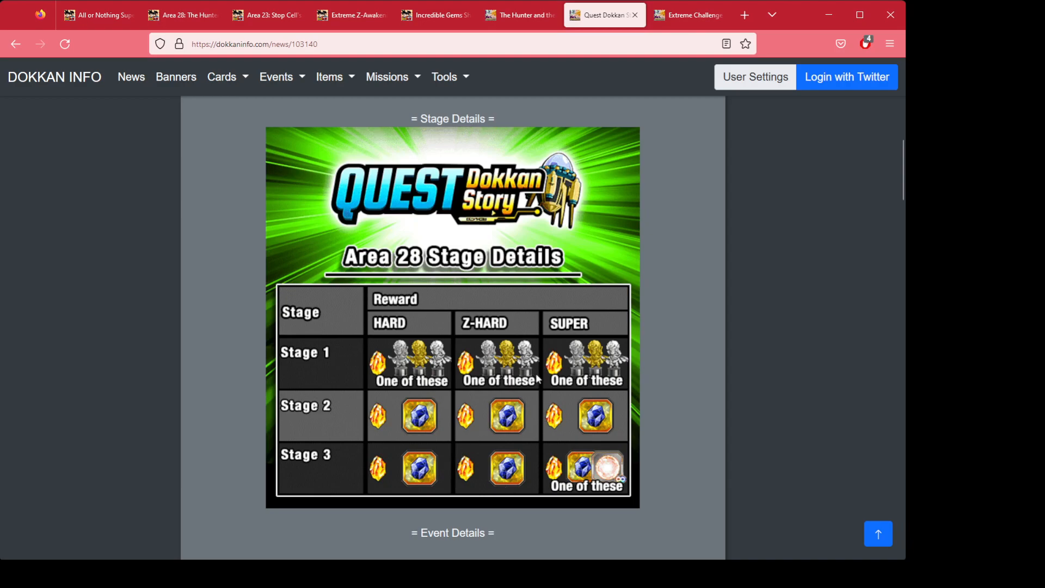
mouse_move(434, 366)
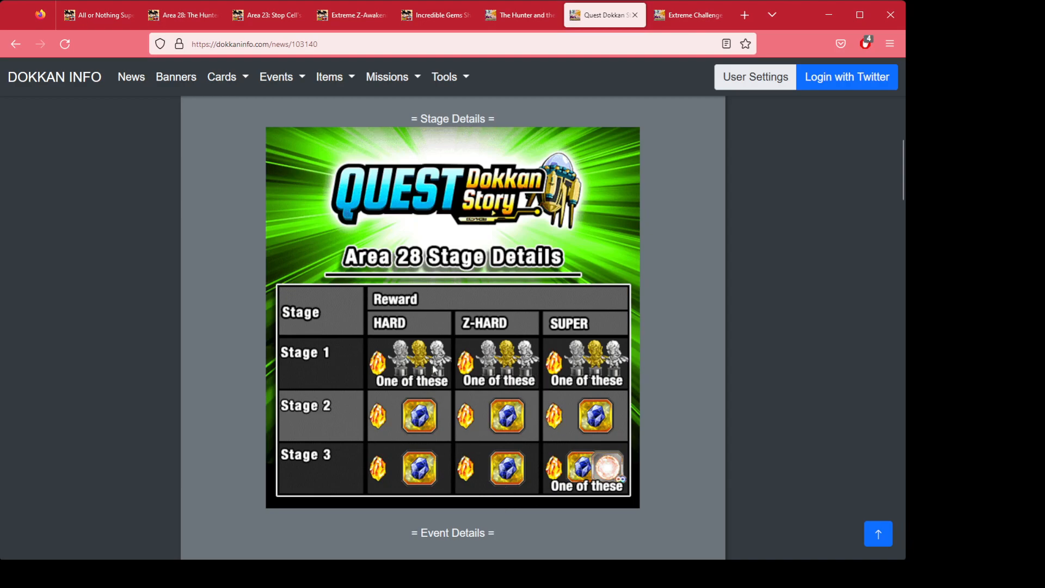
mouse_move(534, 433)
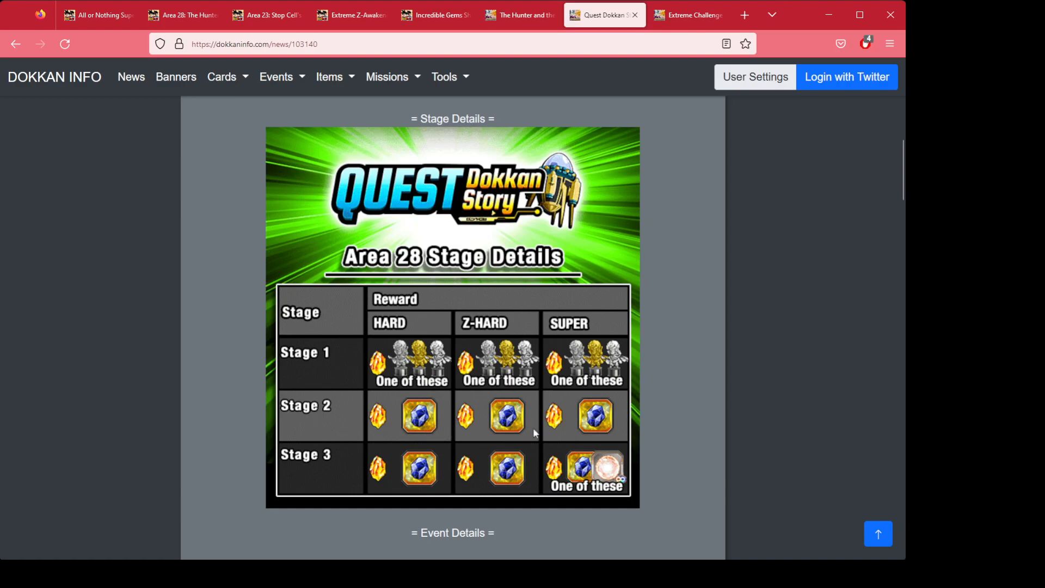
mouse_move(590, 380)
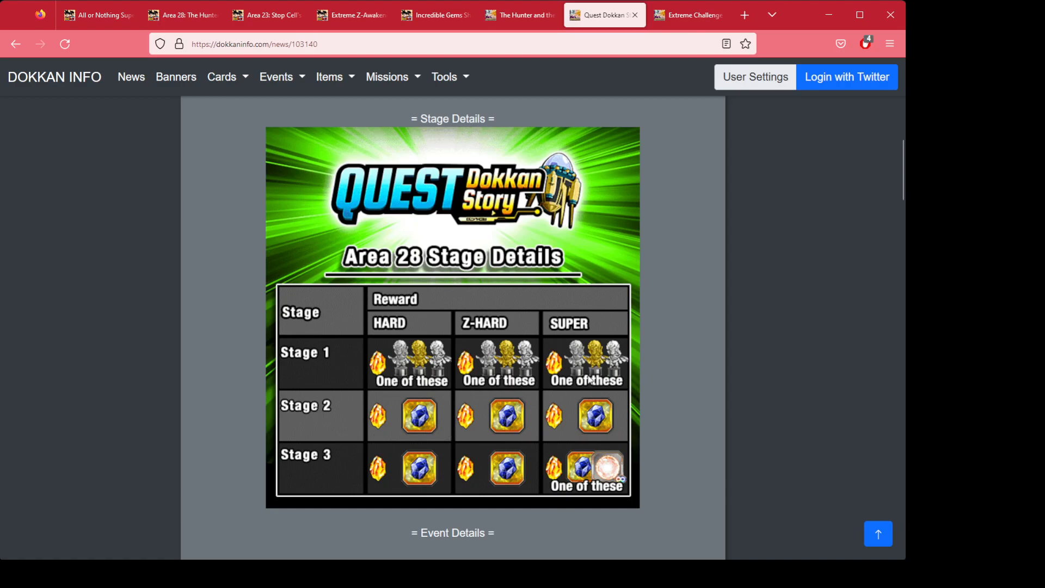
mouse_move(477, 407)
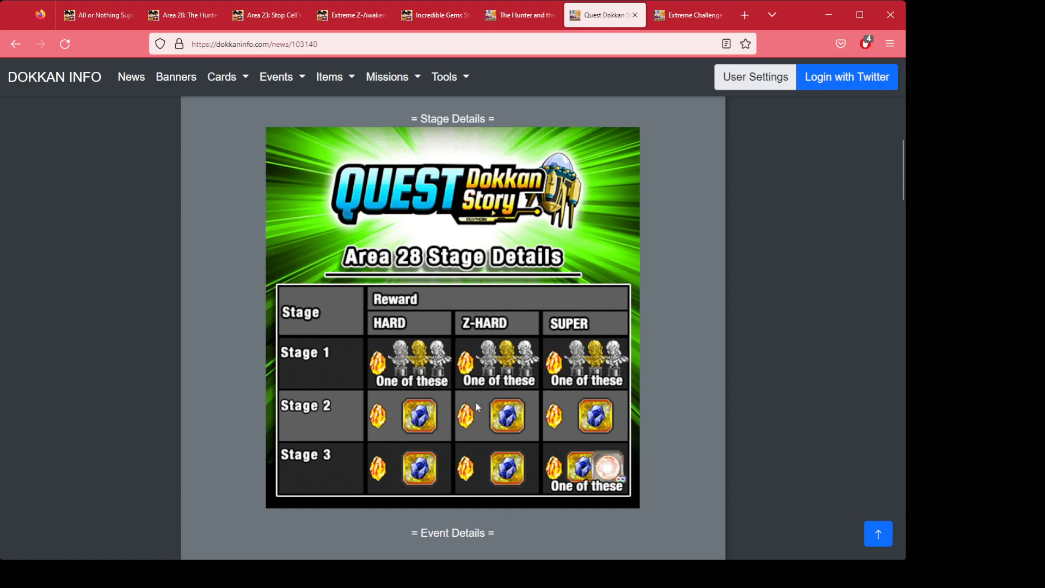
mouse_move(452, 434)
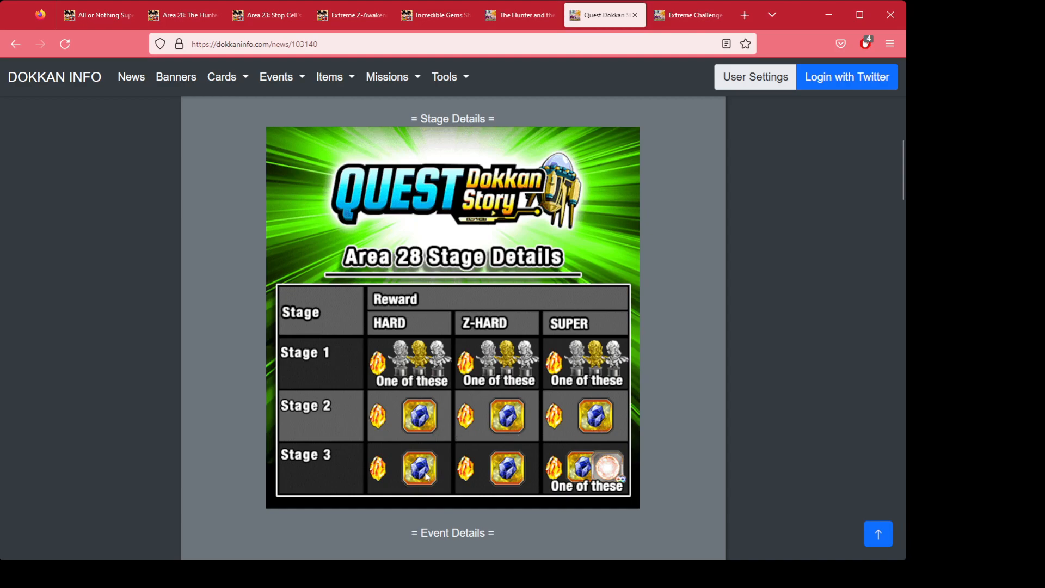
mouse_move(417, 407)
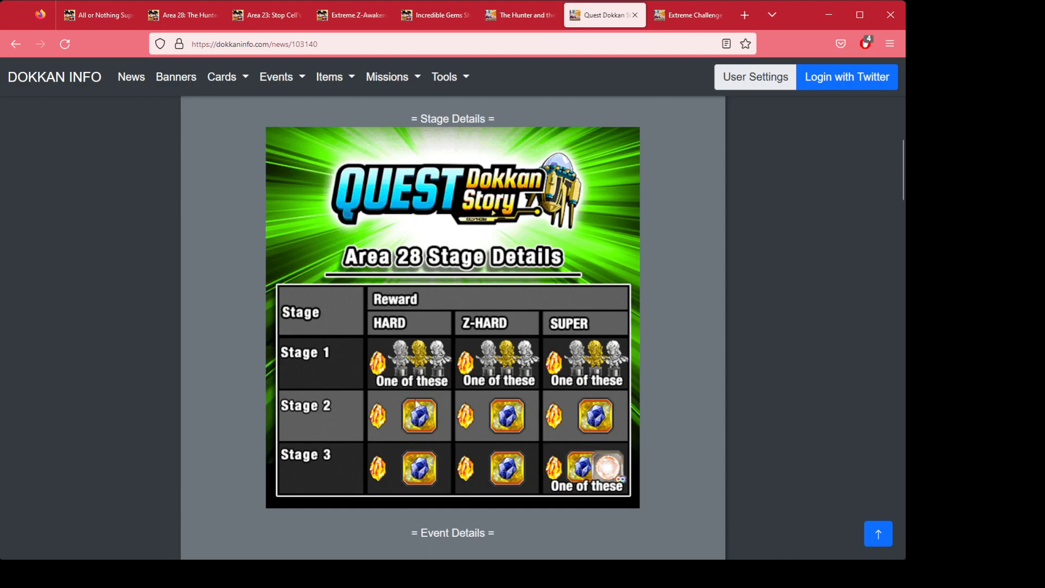
mouse_move(473, 427)
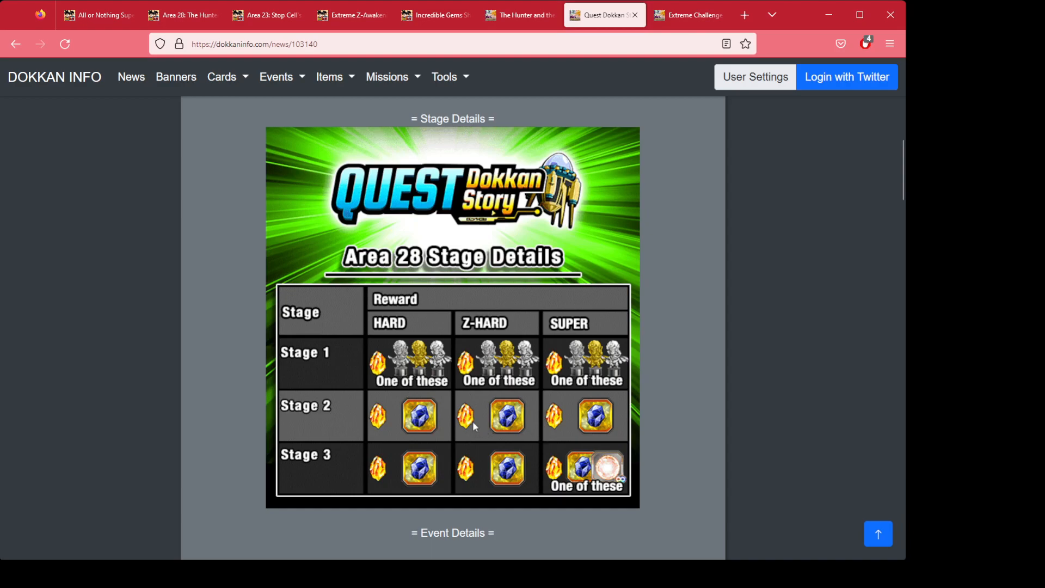
mouse_move(582, 413)
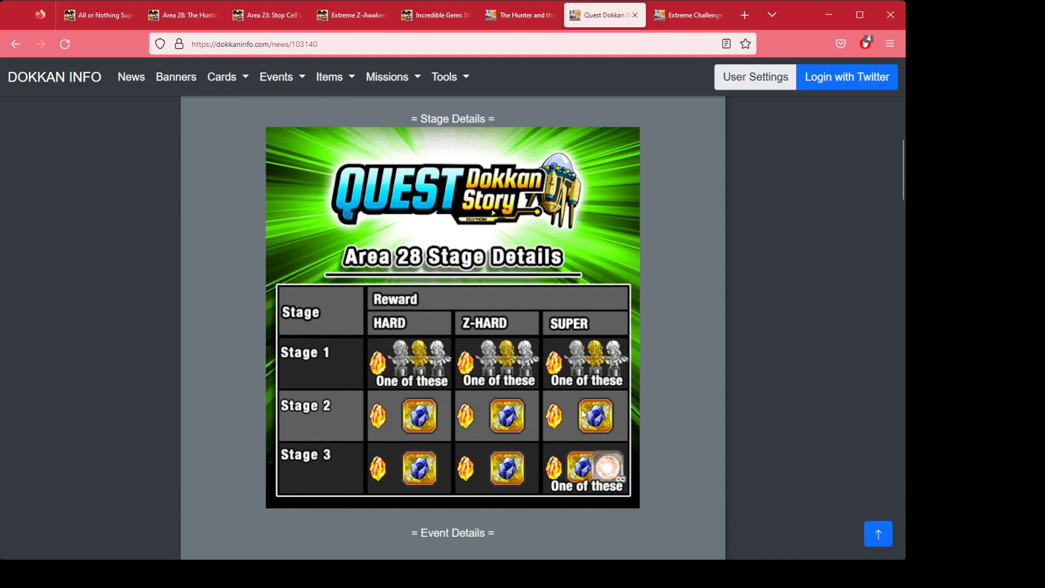
mouse_move(562, 118)
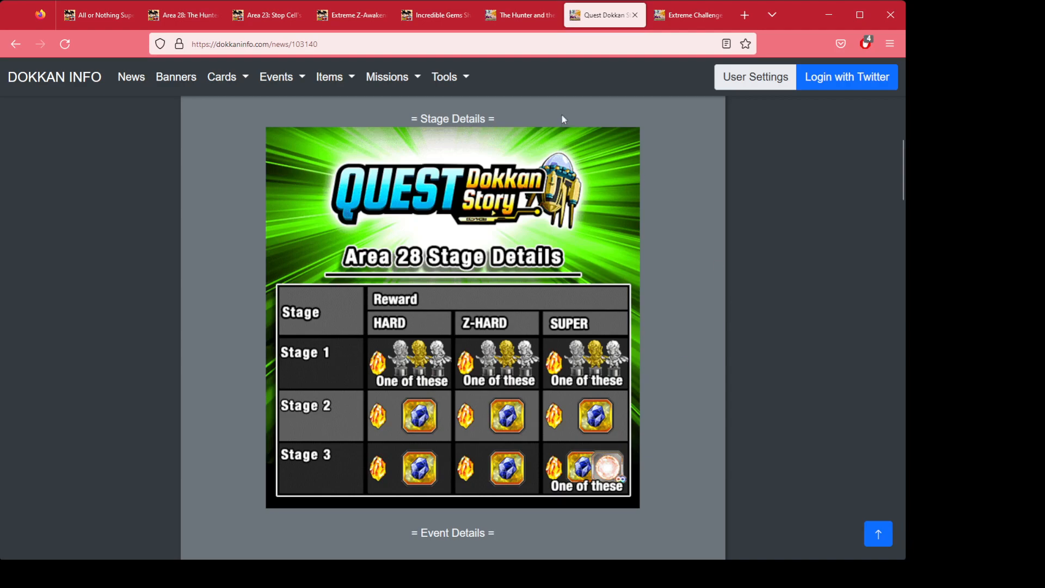
Switch to the Area 28 story event page listing Level 1–3 stamina, rewards and gem drops.
click(519, 15)
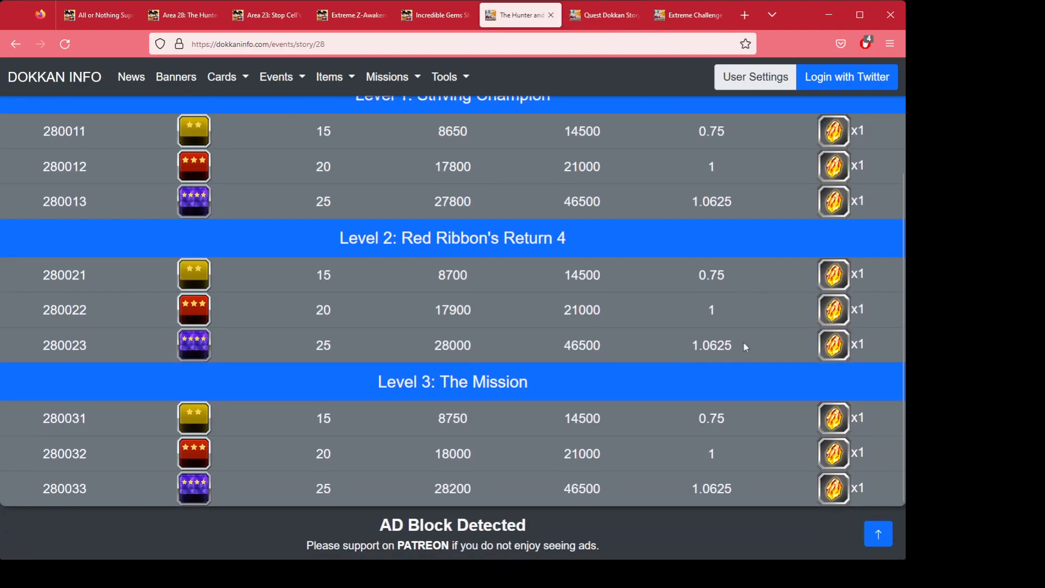
mouse_move(693, 308)
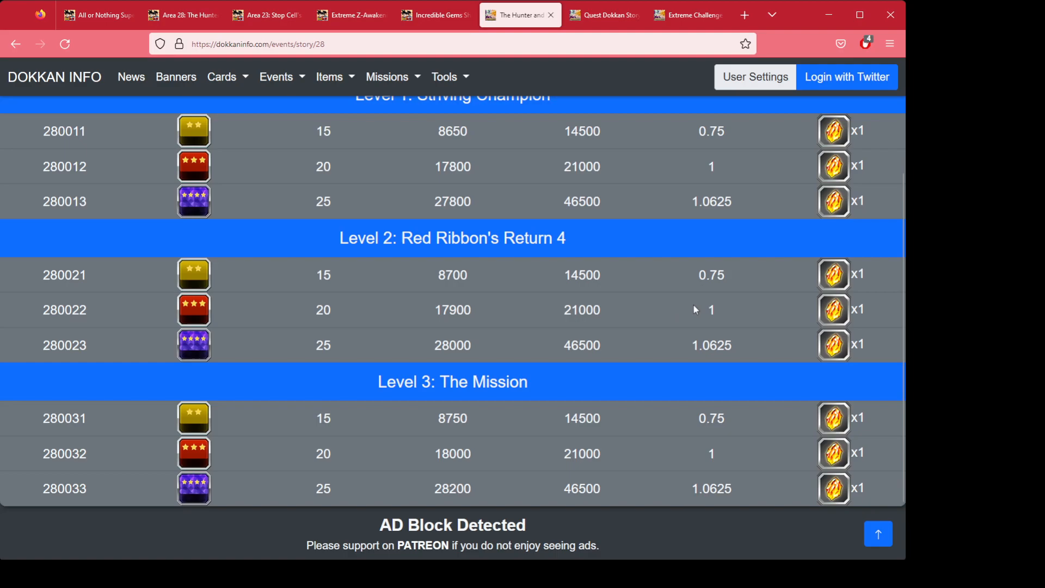
mouse_move(739, 363)
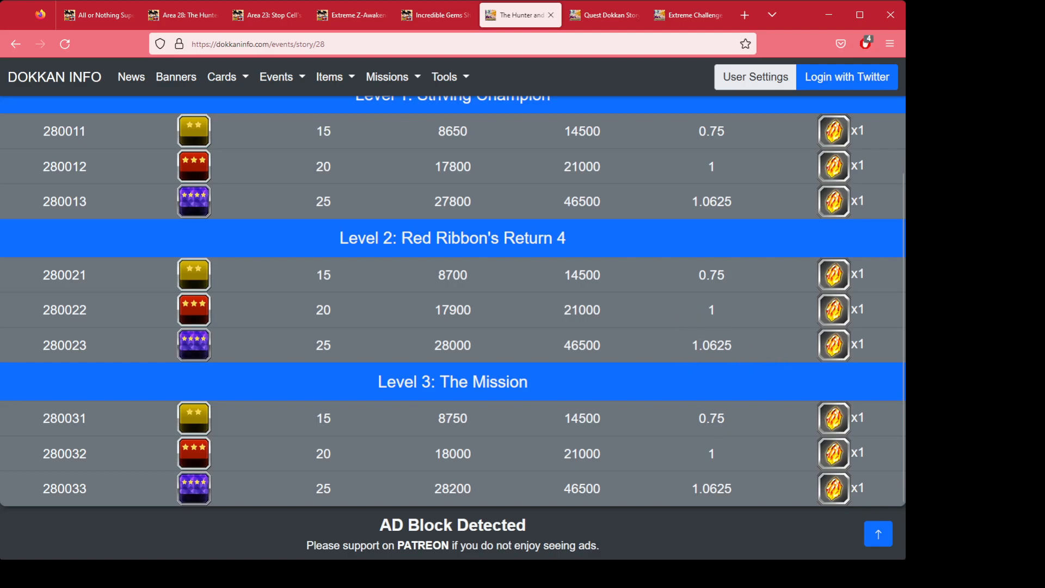
mouse_move(669, 330)
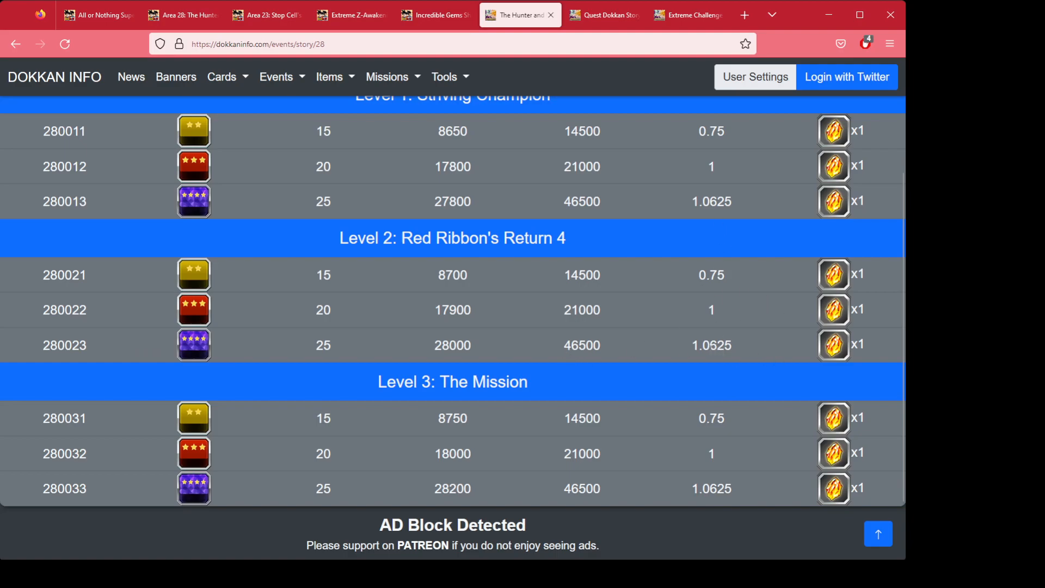
mouse_move(737, 347)
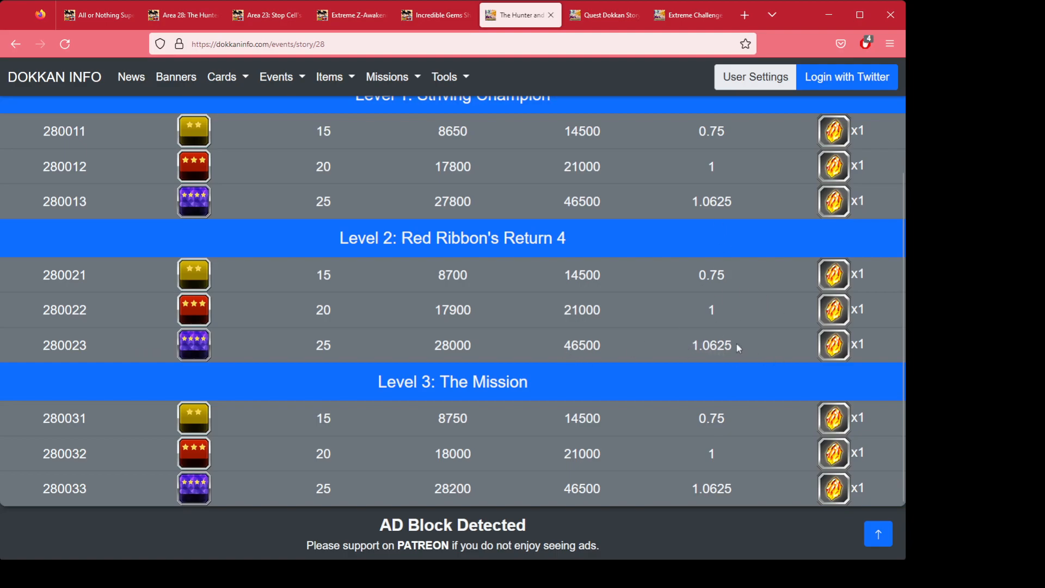
mouse_move(736, 485)
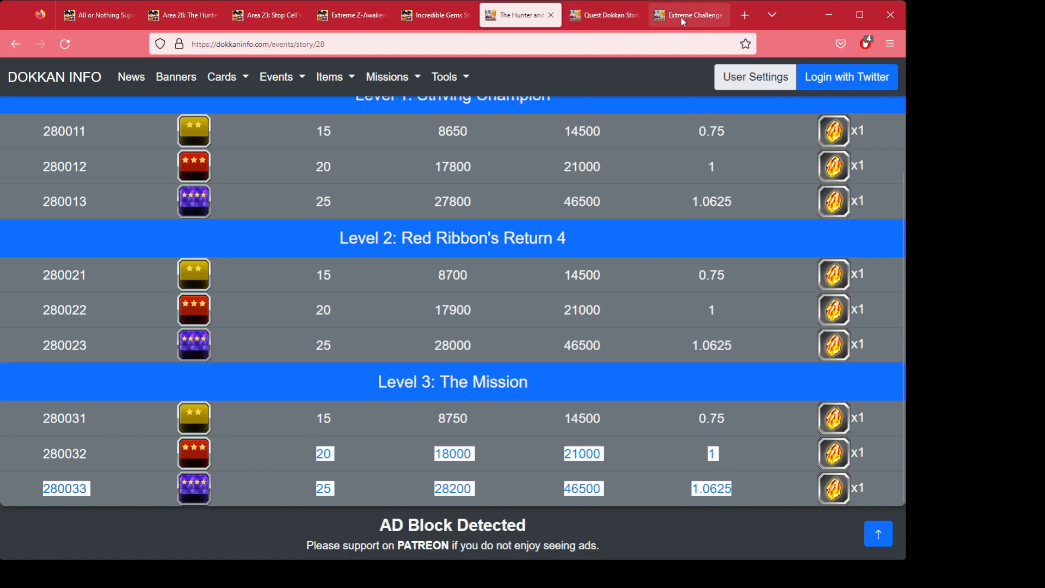
Return to the Area 28 news and scroll past Extreme Z-Awakening to Recommended Skill Orbs.
click(603, 15)
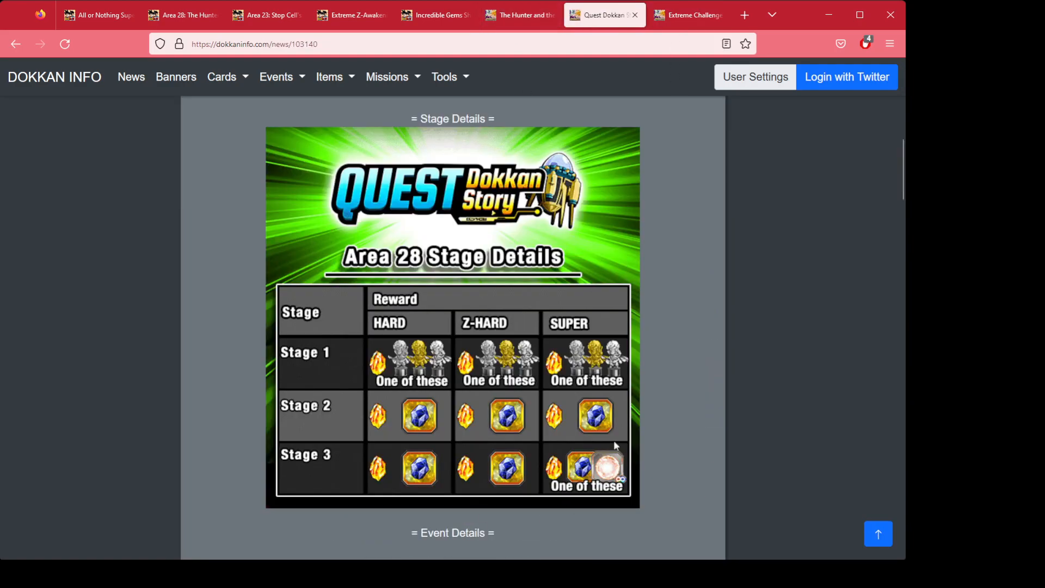
scroll(down, 3)
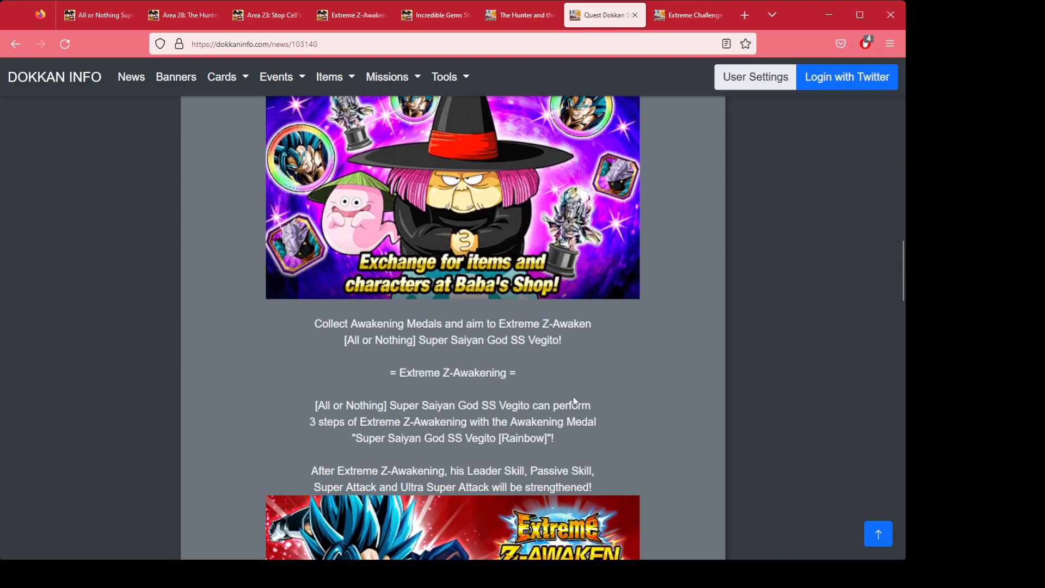
scroll(down, 3)
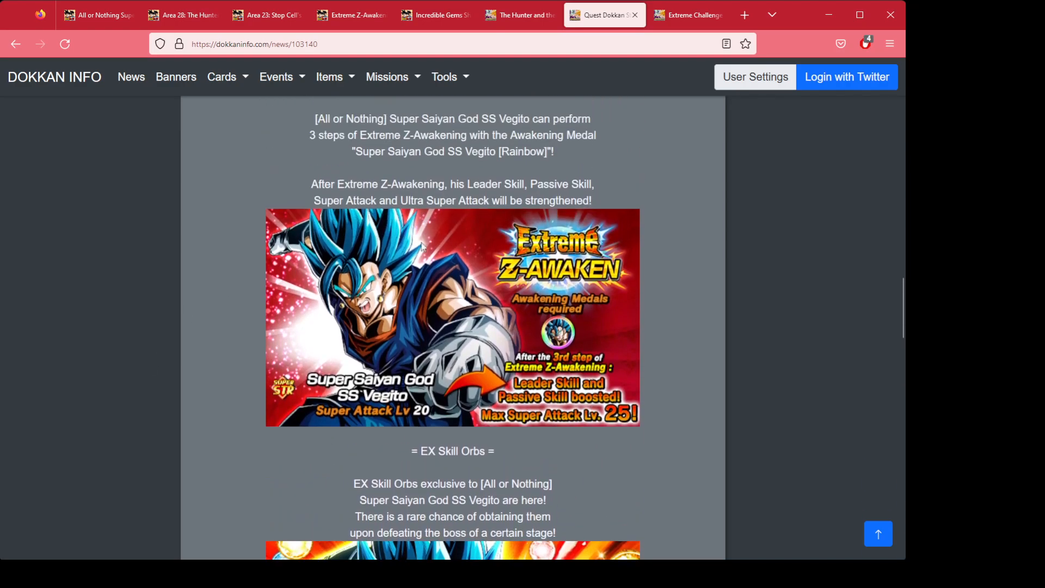
scroll(down, 3)
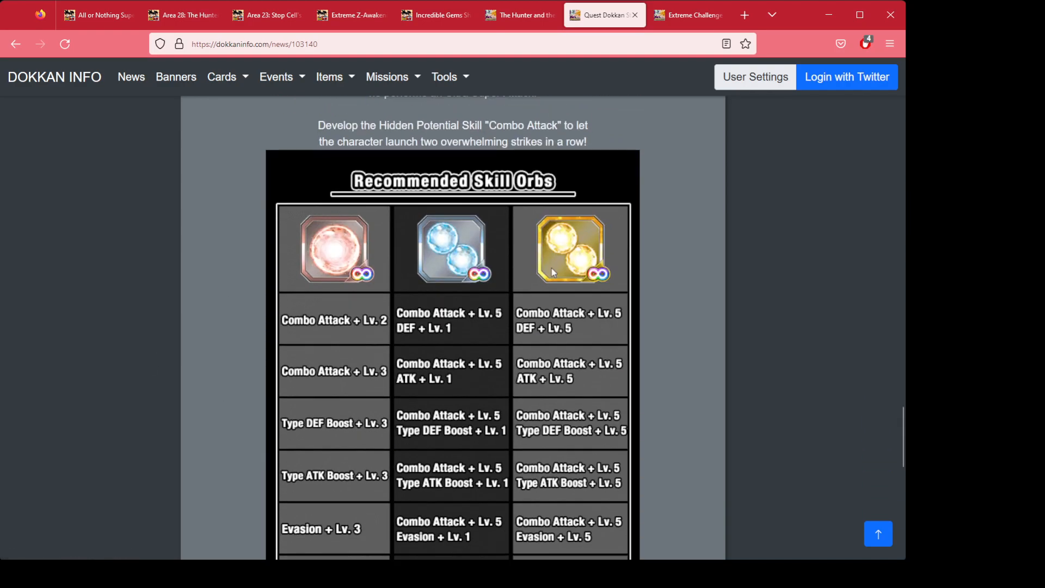
scroll(down, 3)
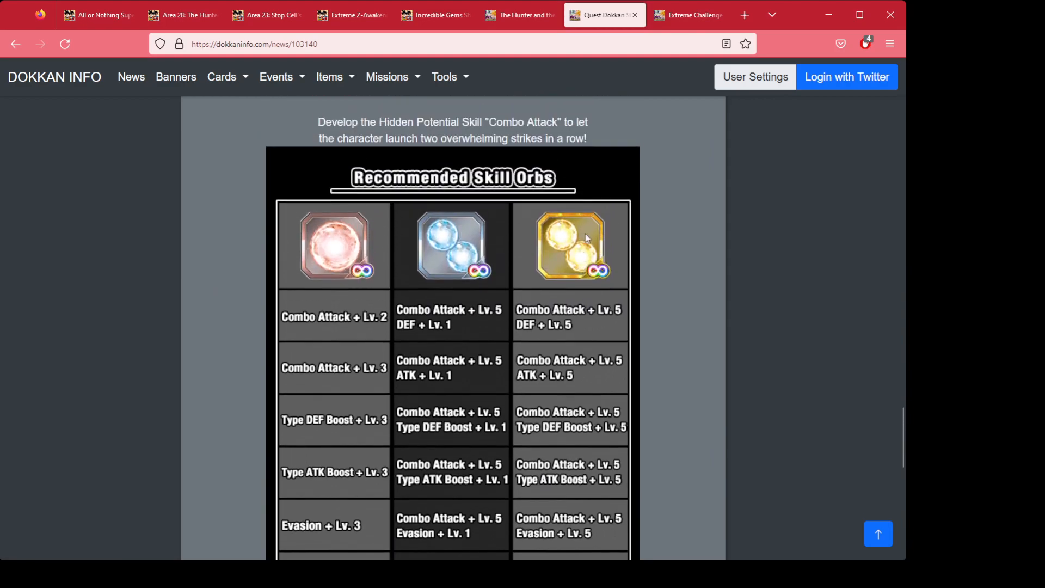
scroll(down, 3)
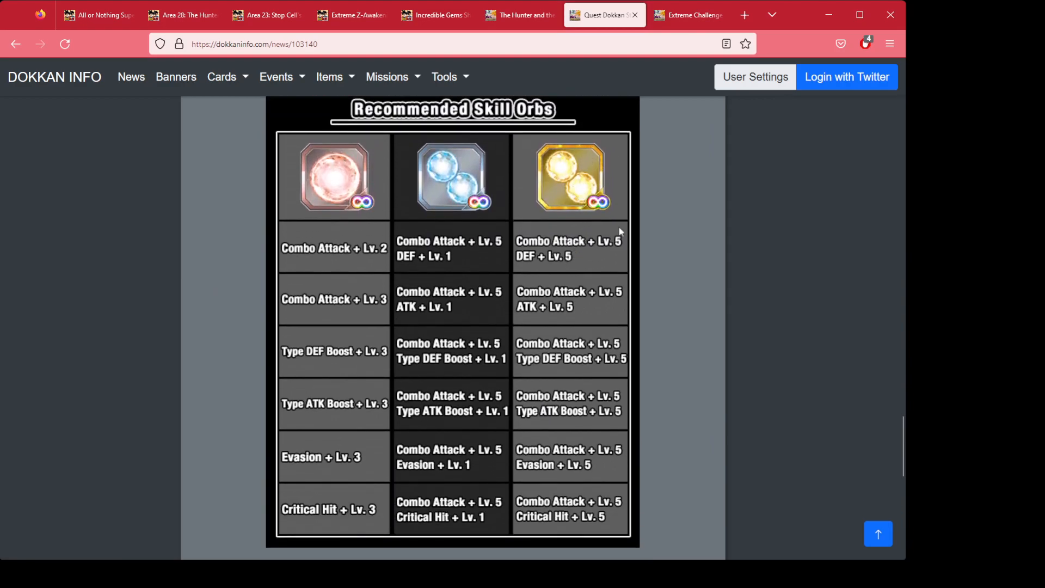
mouse_move(566, 352)
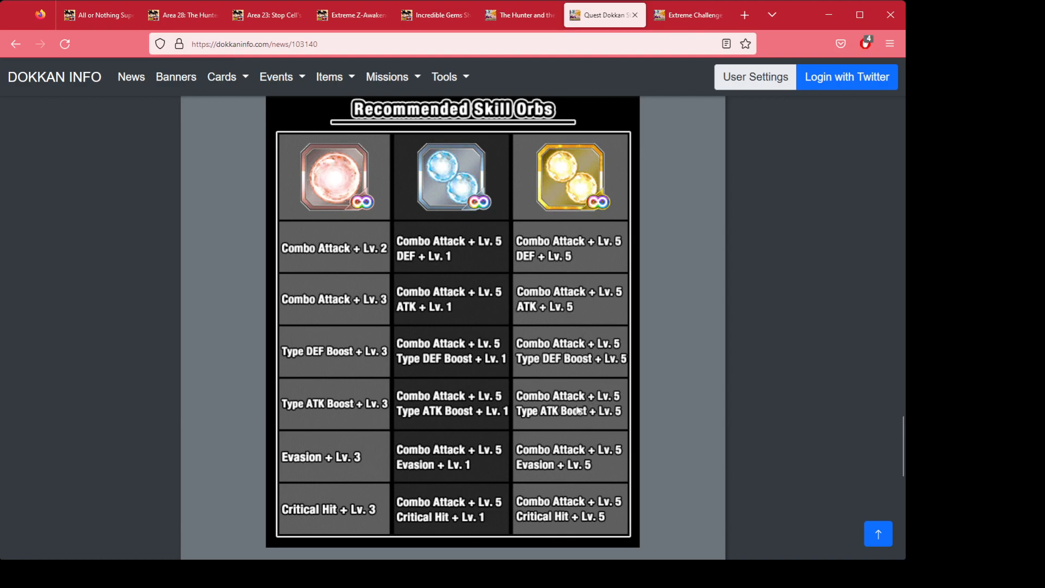
mouse_move(582, 491)
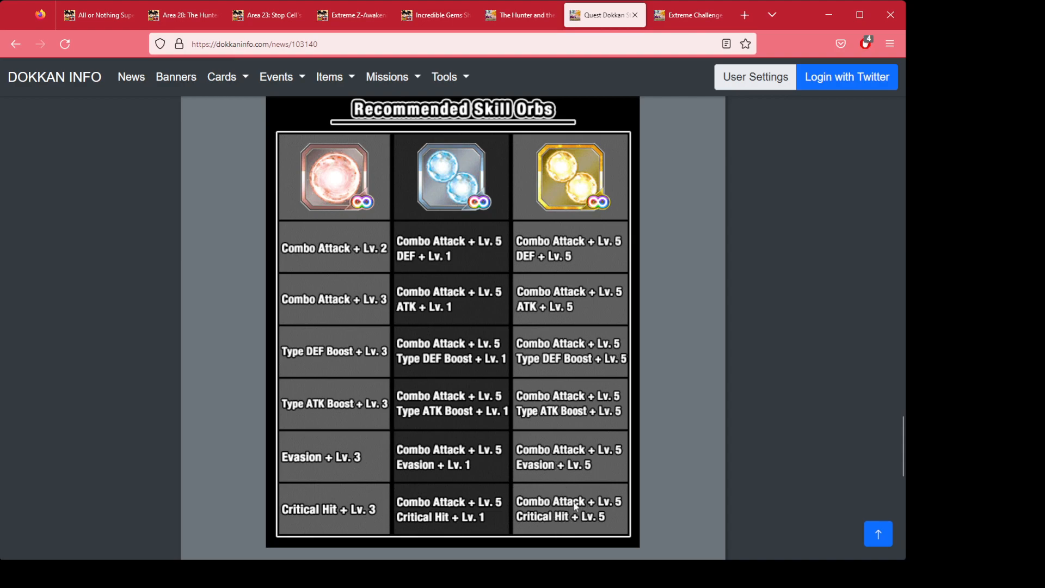
mouse_move(315, 103)
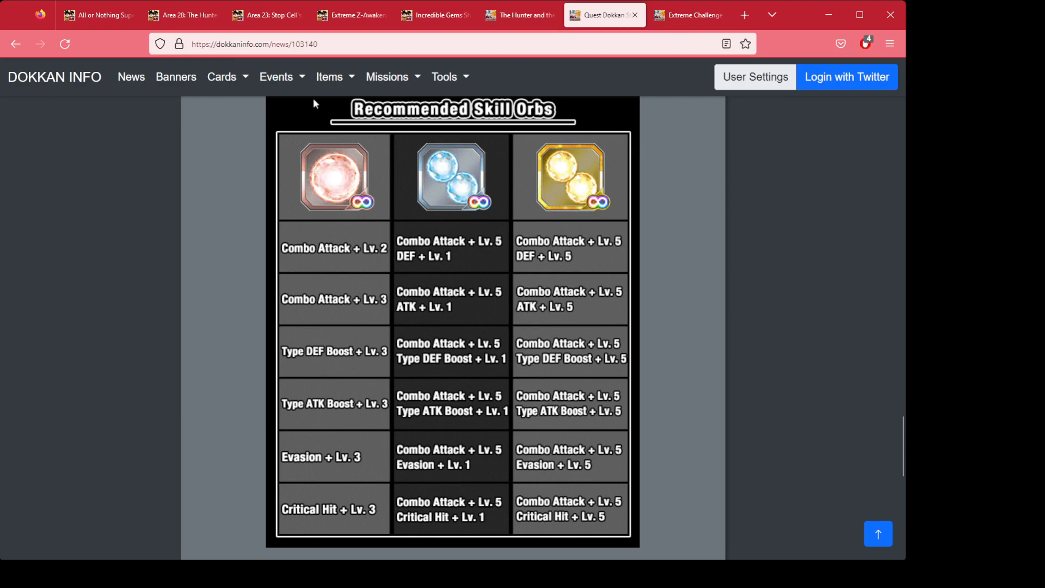
mouse_move(457, 264)
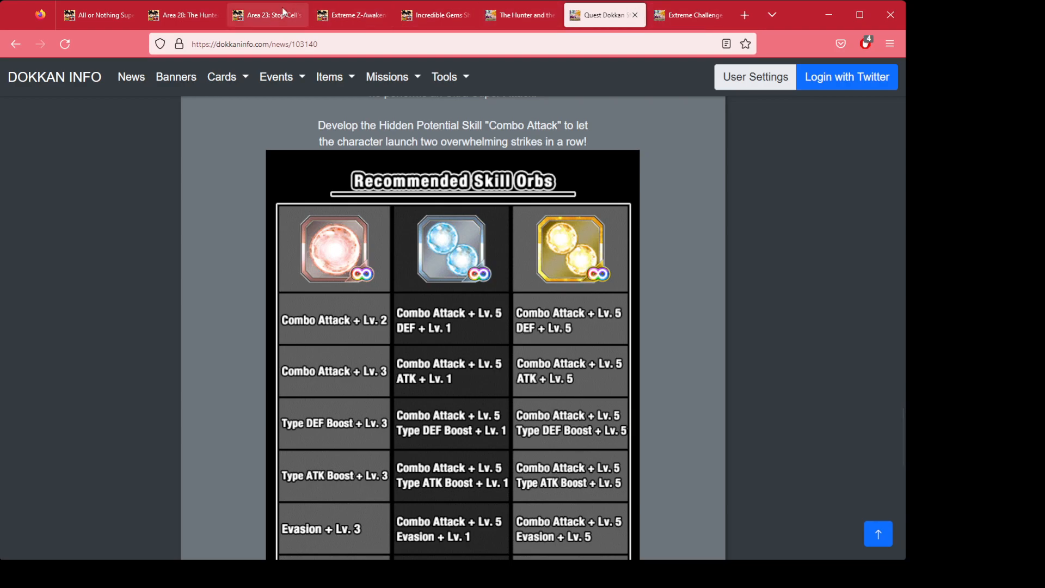
Switch to the wiki's Incredible Gems Shop page and dismiss the text selection popup.
click(434, 14)
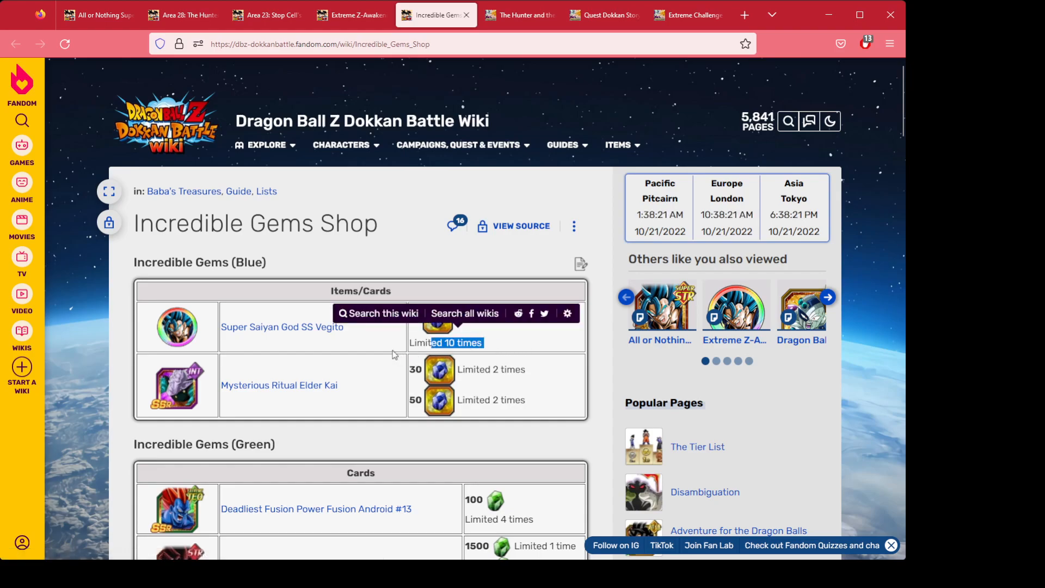
mouse_move(205, 344)
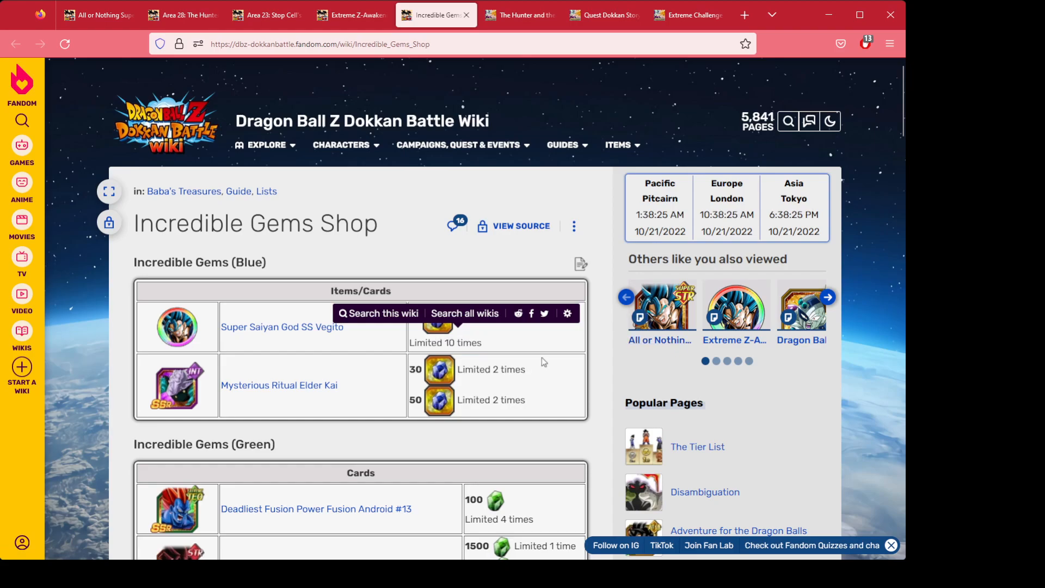
click(21, 261)
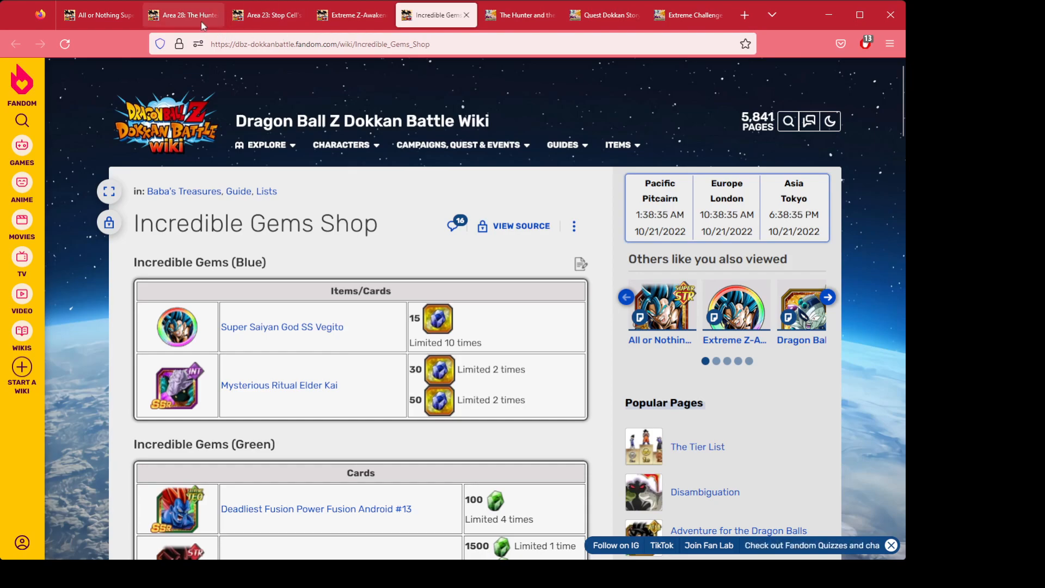
View Vegito's Extreme Z-Awakening medal steps and highlight the x15 medals for Step 2.
click(351, 14)
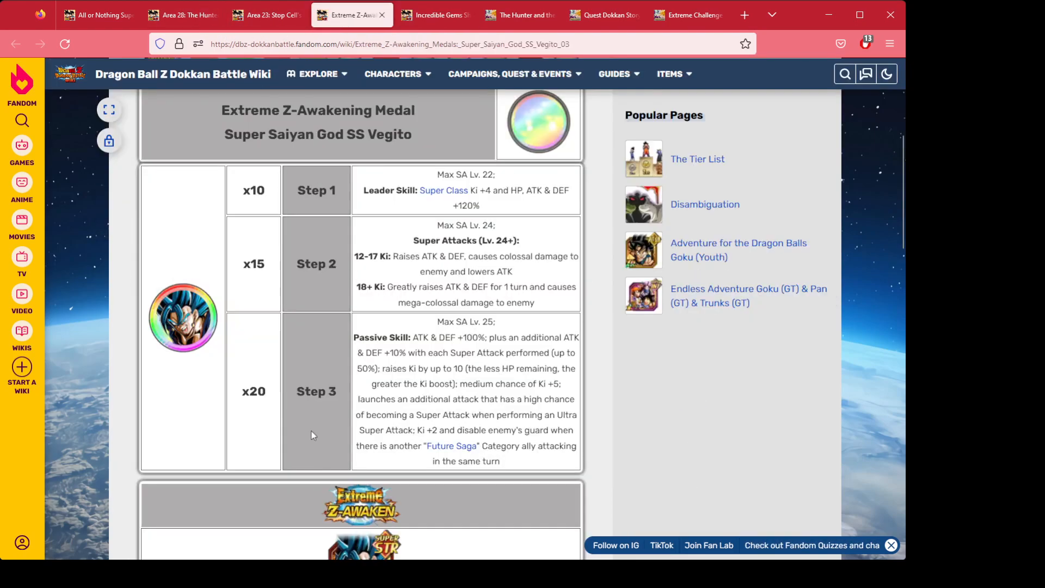
scroll(up, 3)
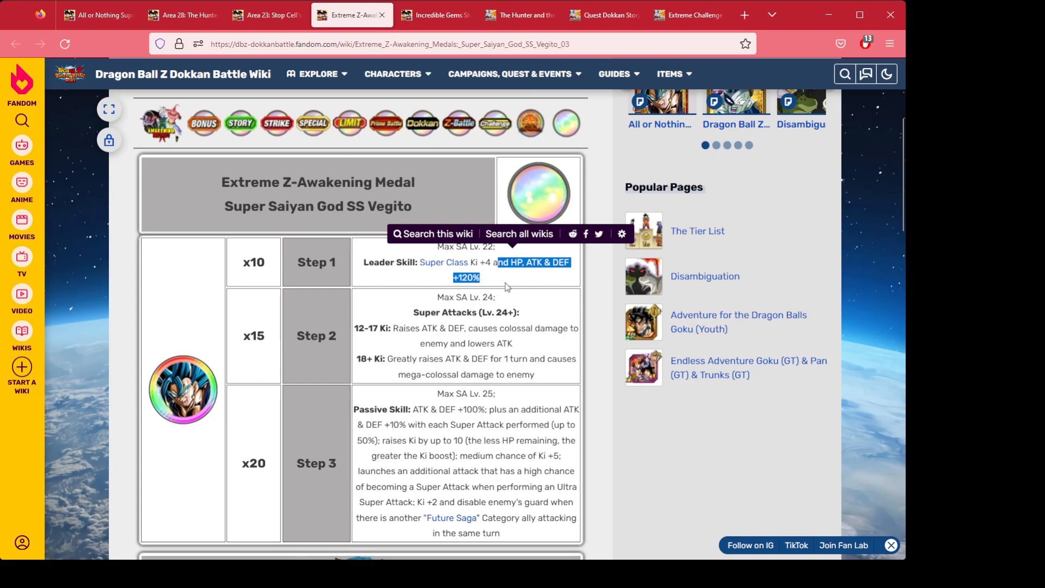
mouse_move(478, 295)
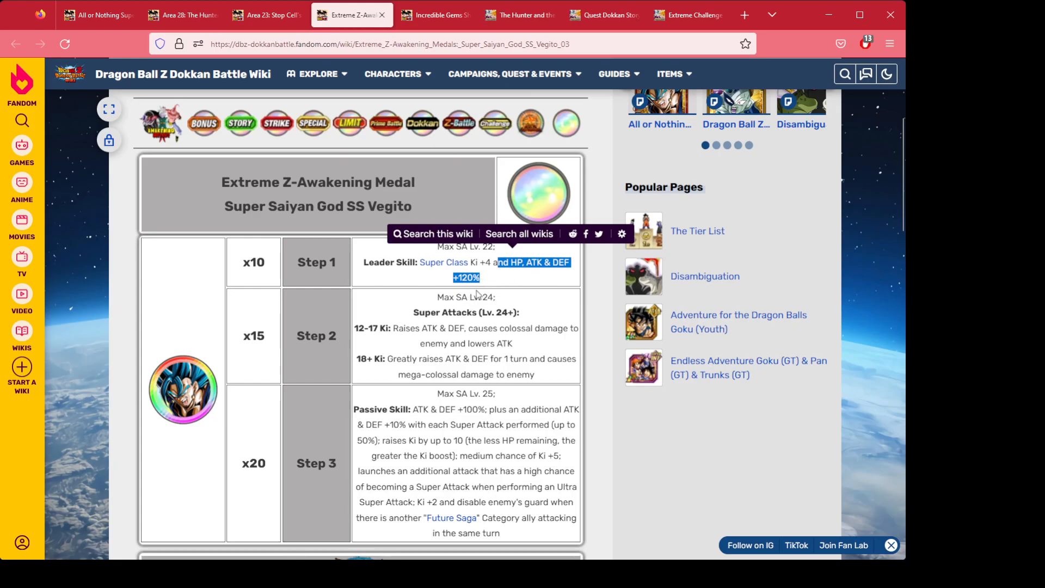
mouse_move(420, 260)
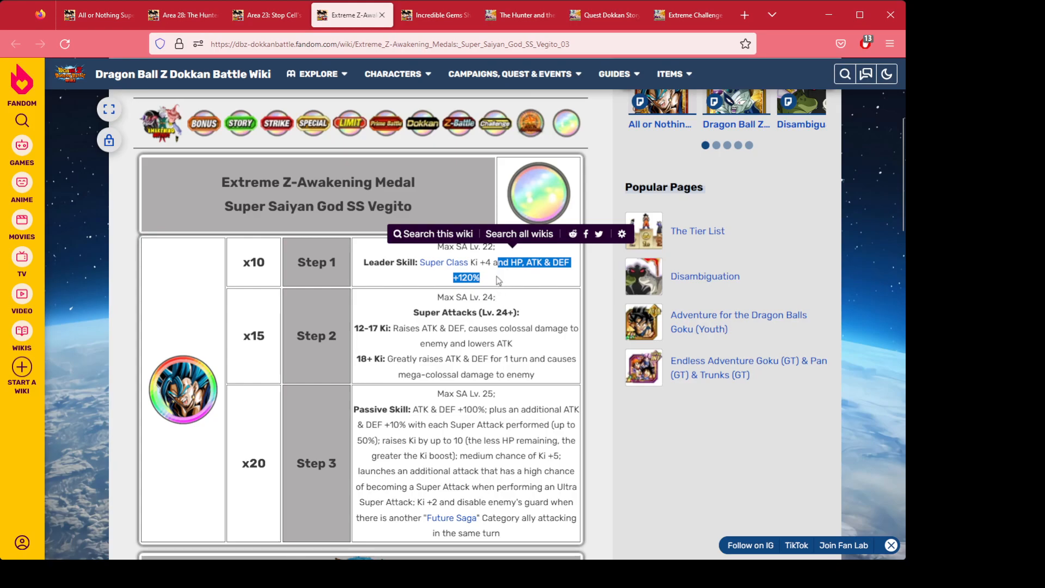
mouse_move(398, 327)
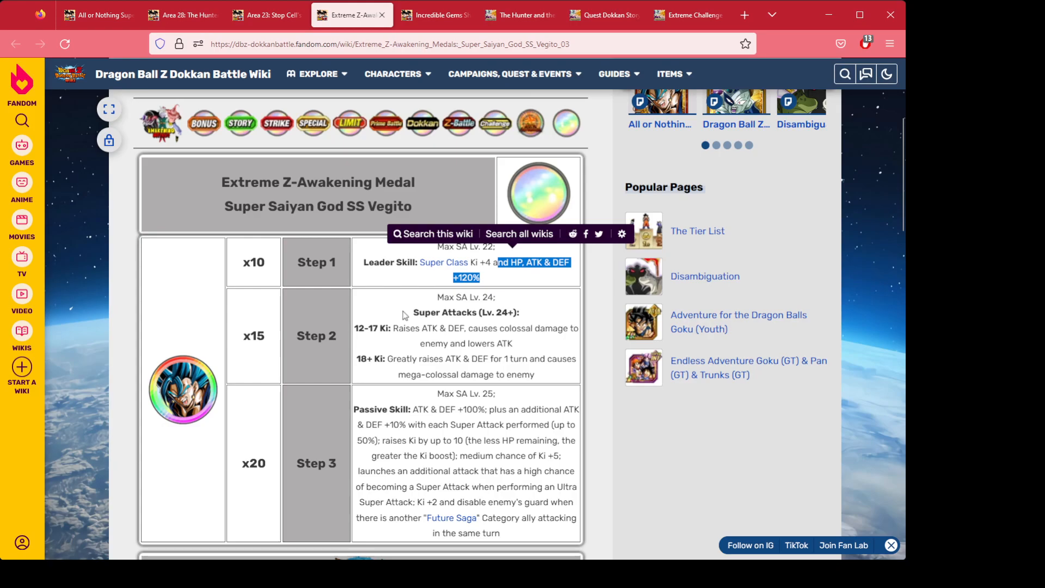
mouse_move(406, 331)
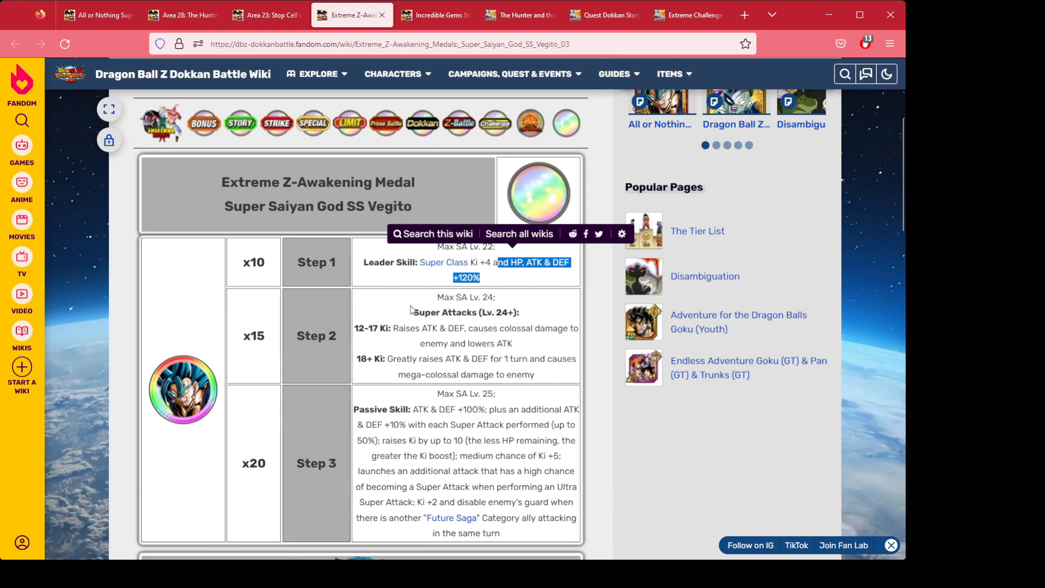
mouse_move(269, 339)
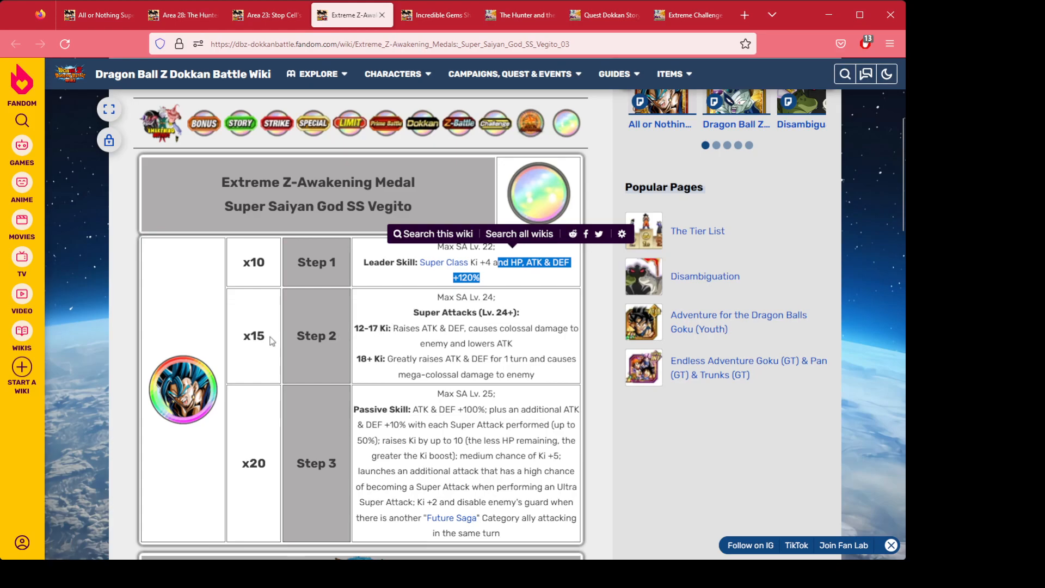
double_click(253, 335)
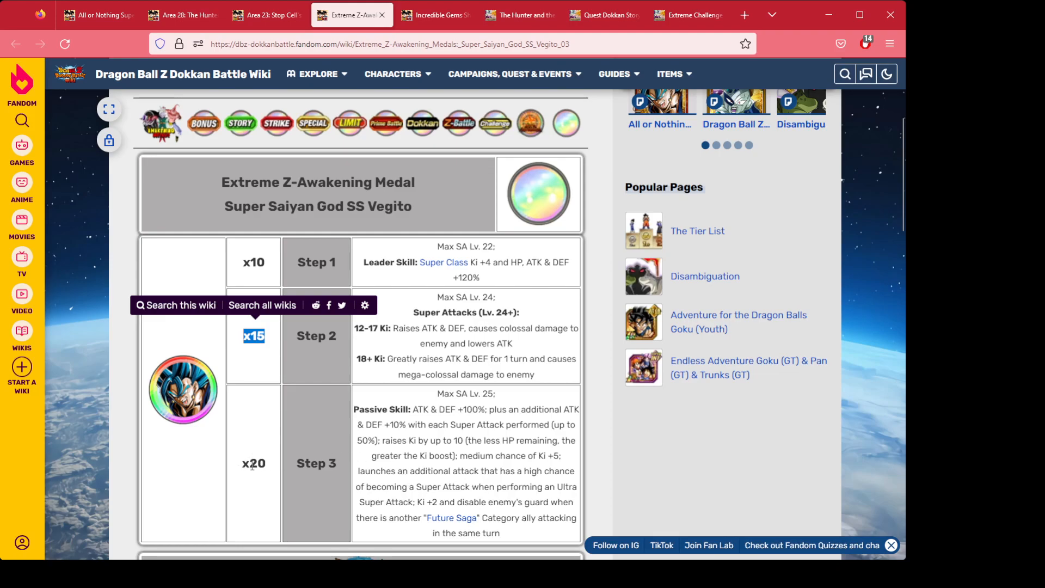
mouse_move(240, 416)
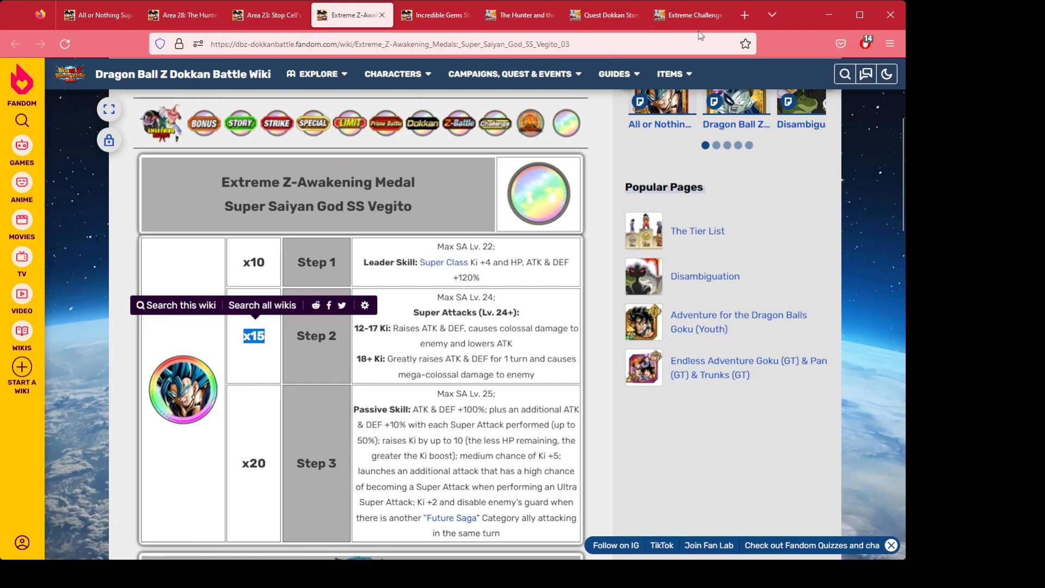
Scroll the Extreme Challenge news and highlight the Special Missions end date, 12-01 23:59 UTC.
click(688, 14)
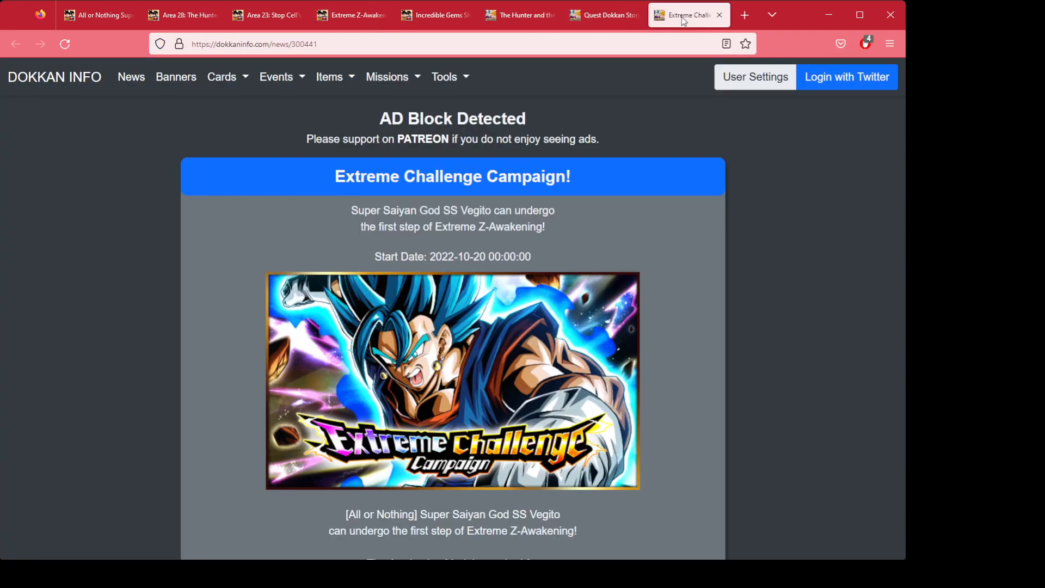
scroll(down, 3)
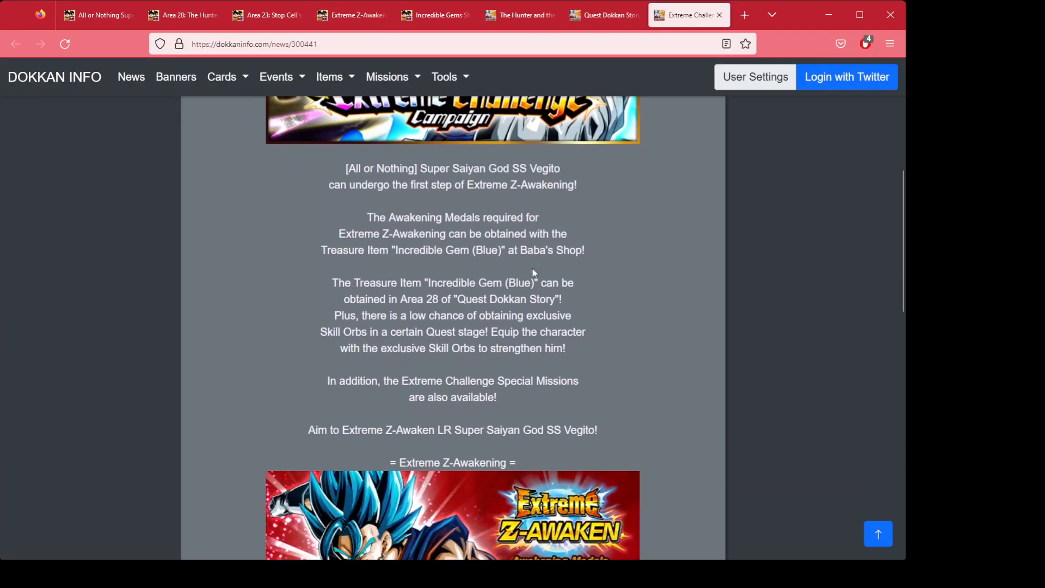
scroll(down, 3)
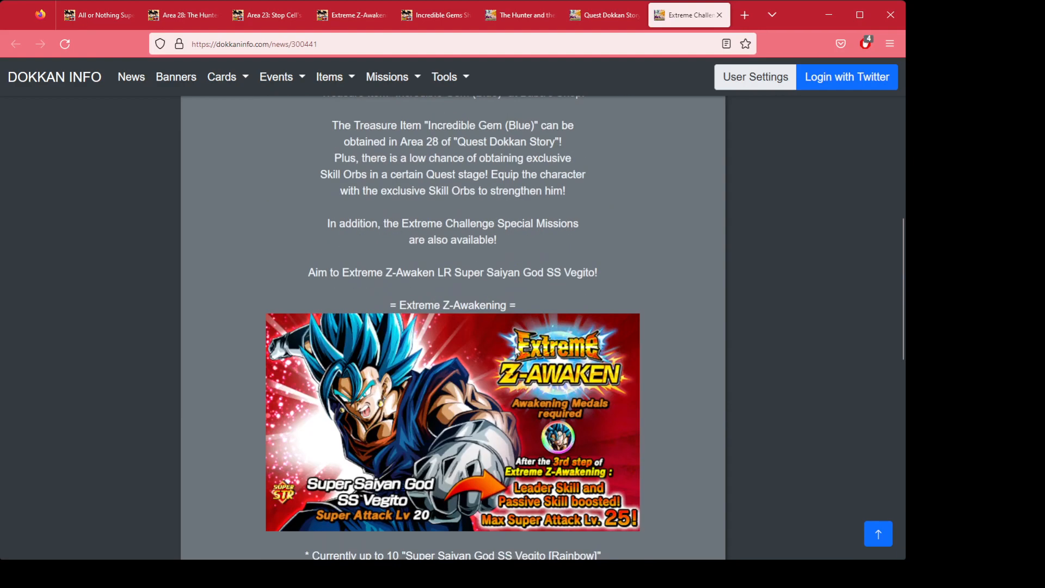
scroll(down, 3)
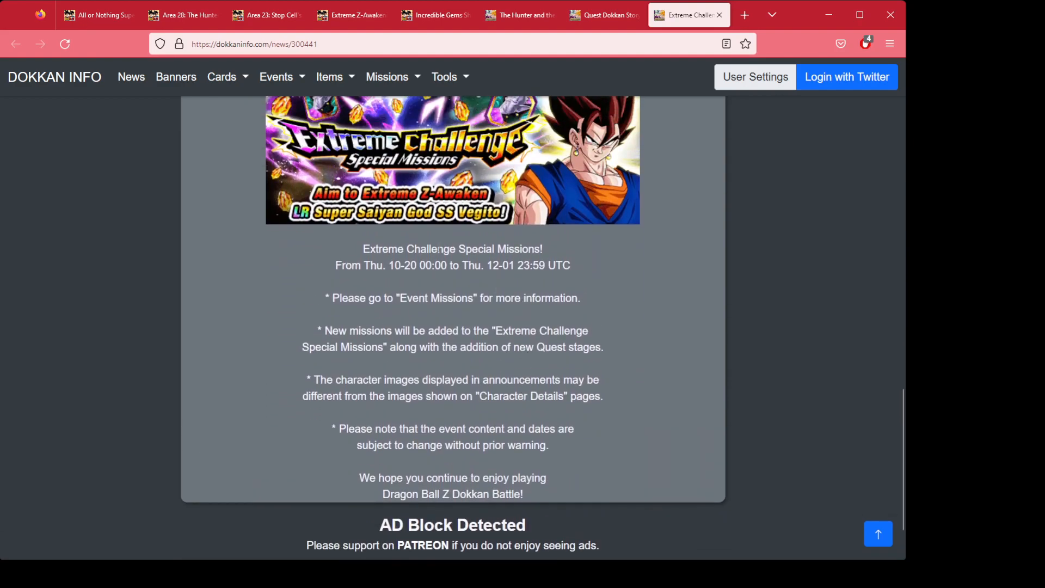
drag(473, 265, 570, 265)
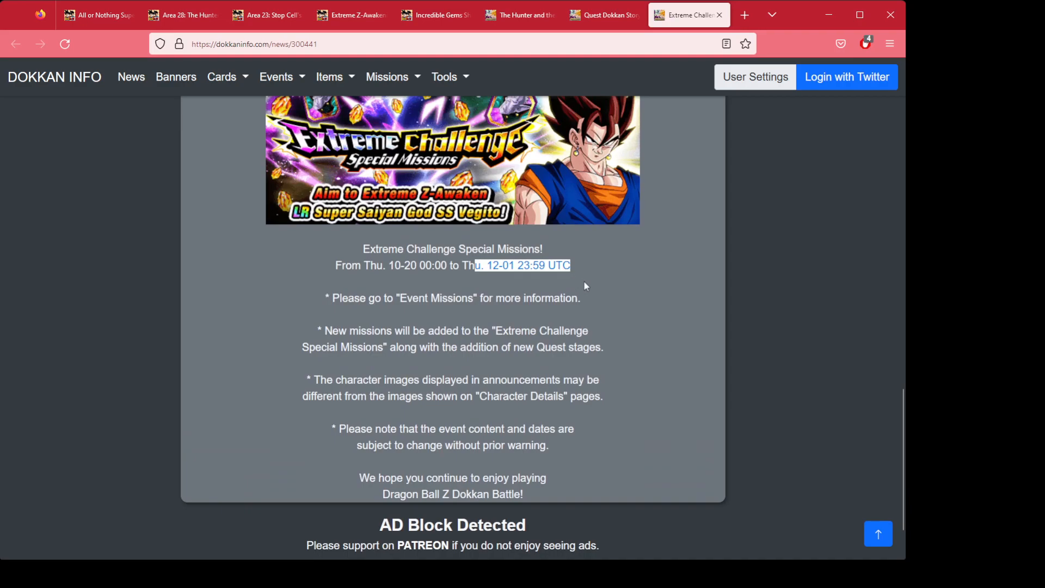
mouse_move(661, 234)
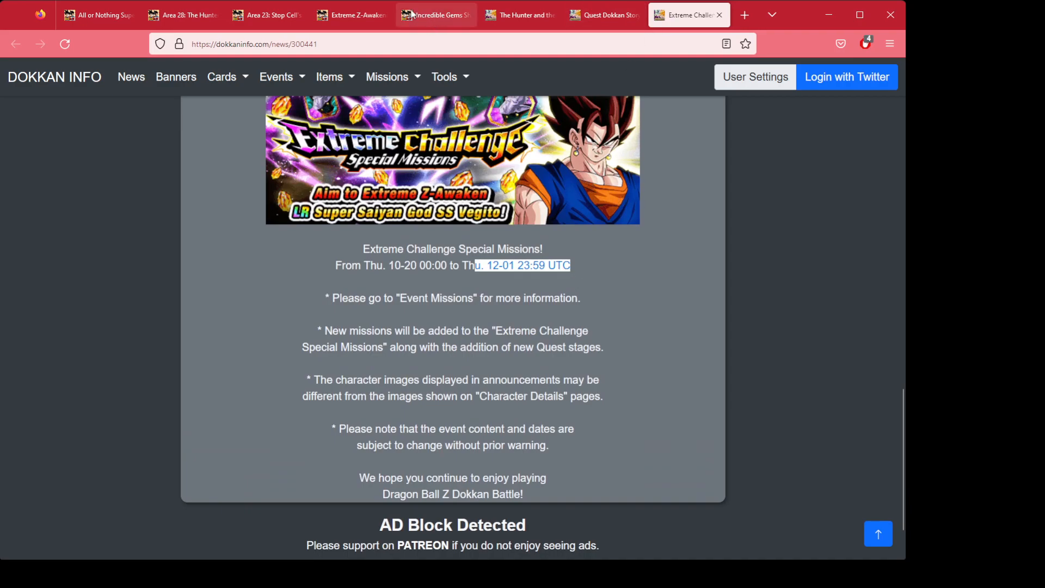
click(267, 15)
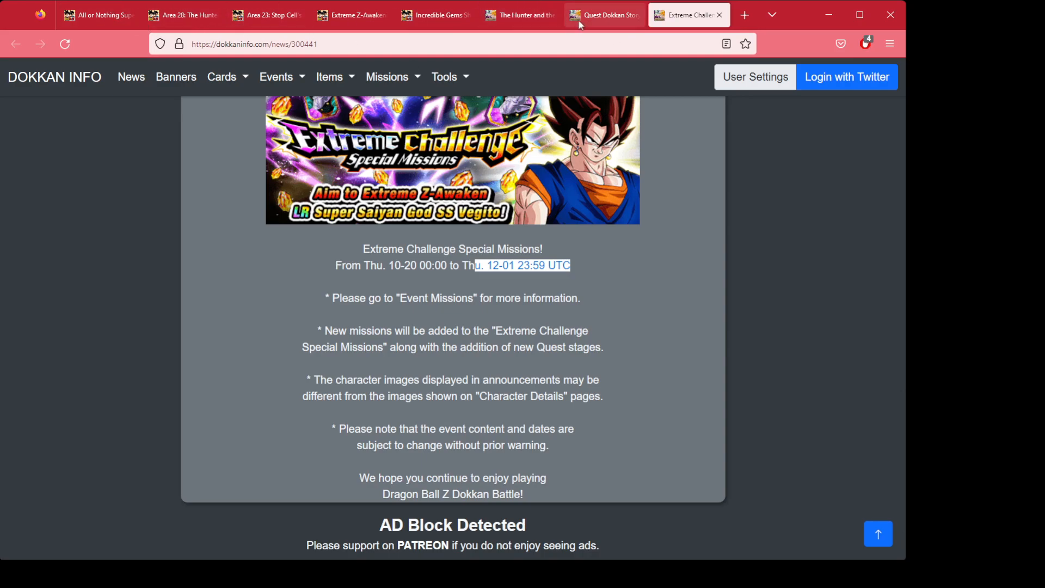
mouse_move(592, 22)
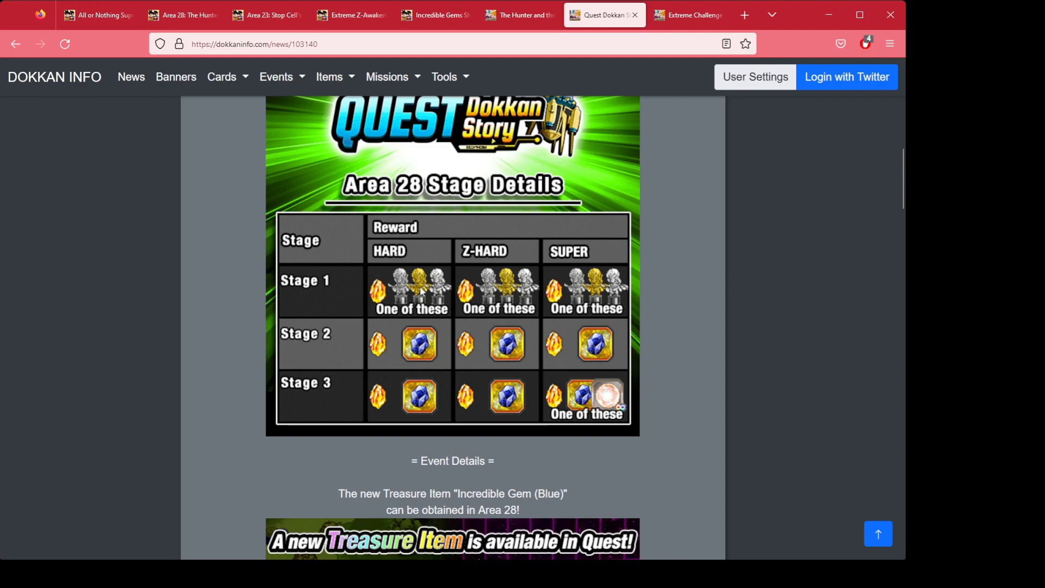
mouse_move(489, 321)
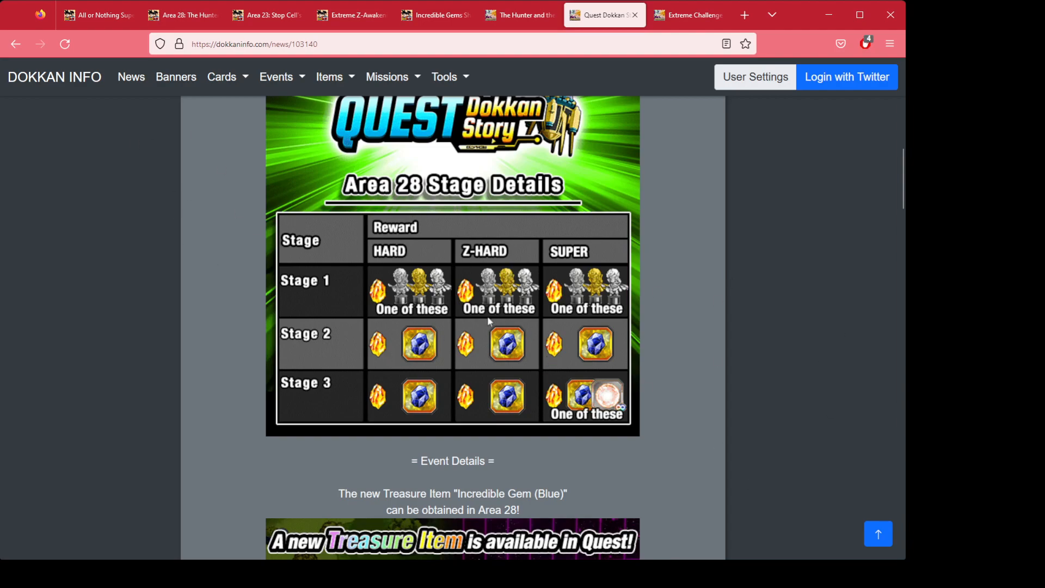
mouse_move(174, 237)
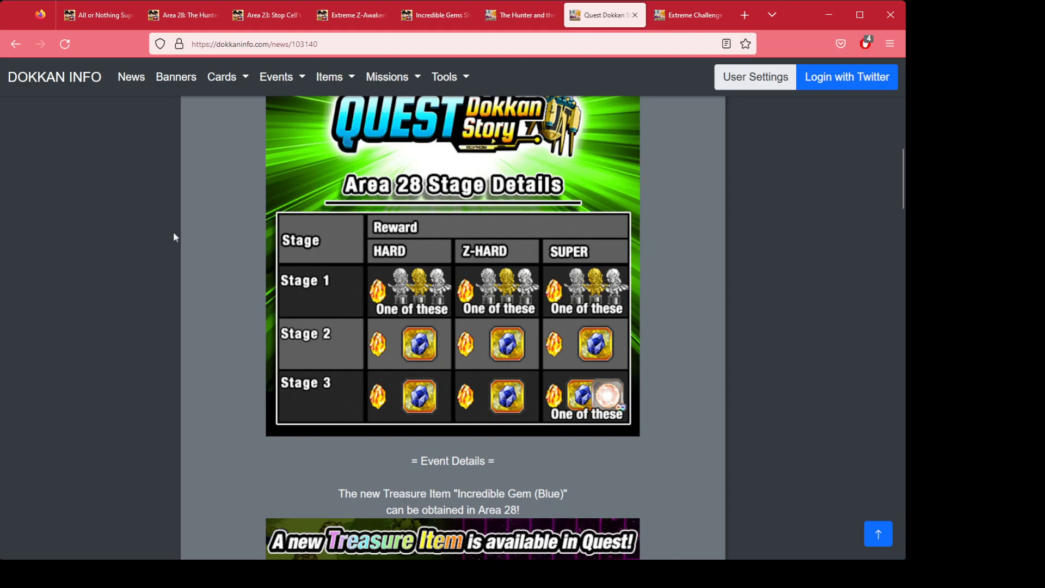
mouse_move(484, 311)
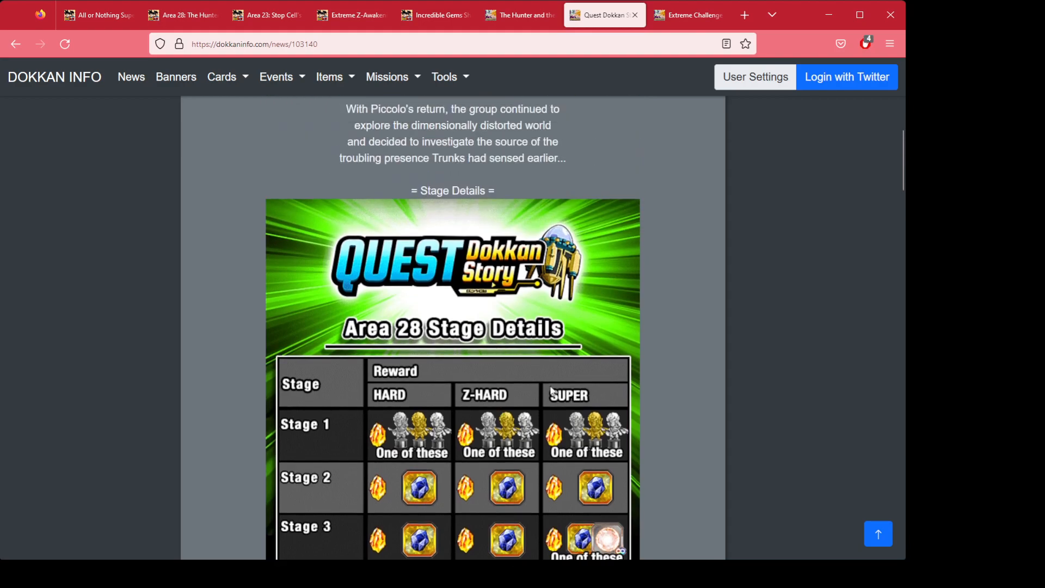
mouse_move(467, 84)
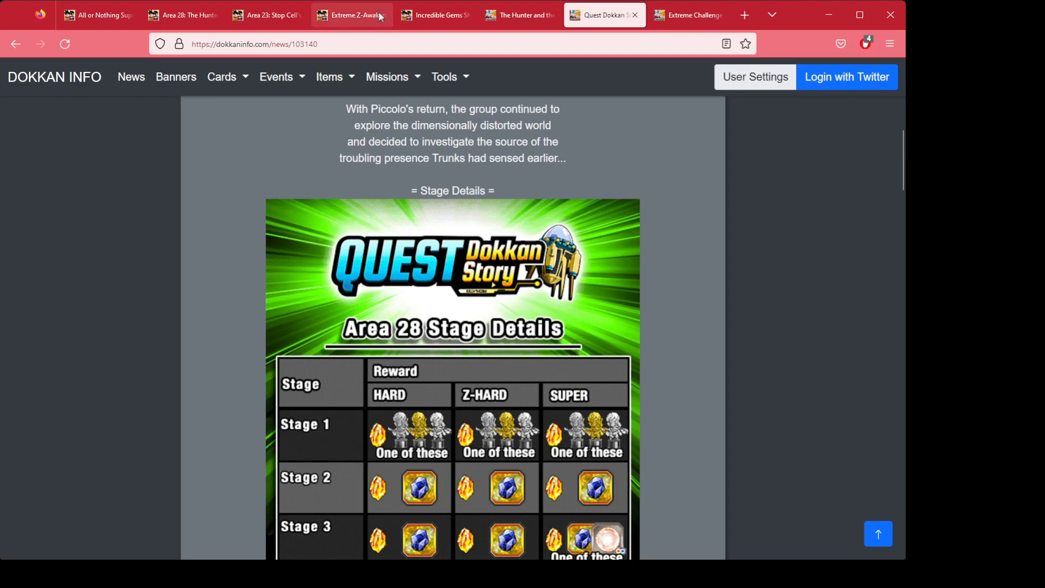
Browse the Incredible Gems Shop's Blue and Green gem card and item tables, then open Explore.
click(433, 15)
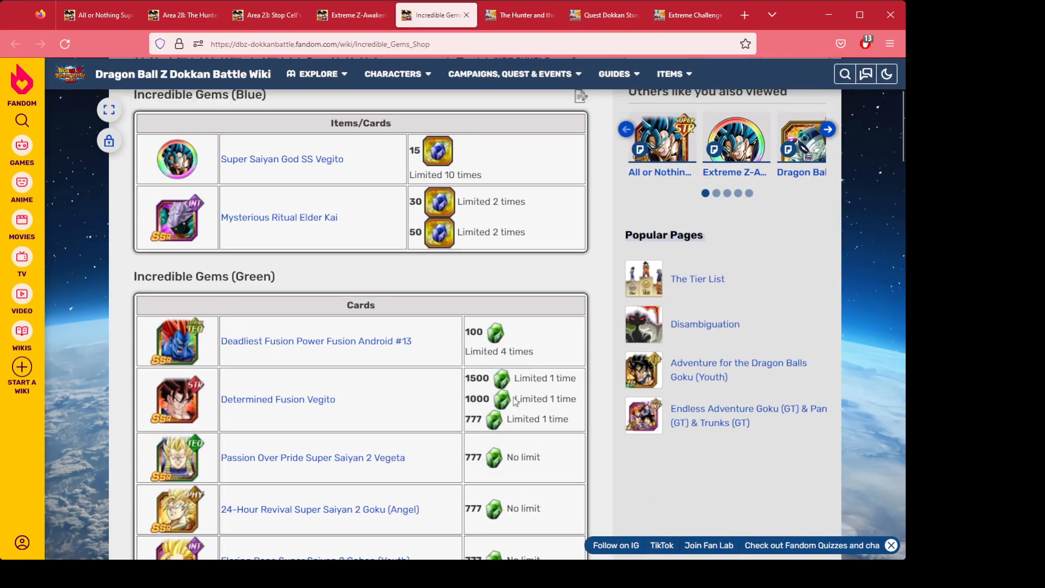
scroll(down, 3)
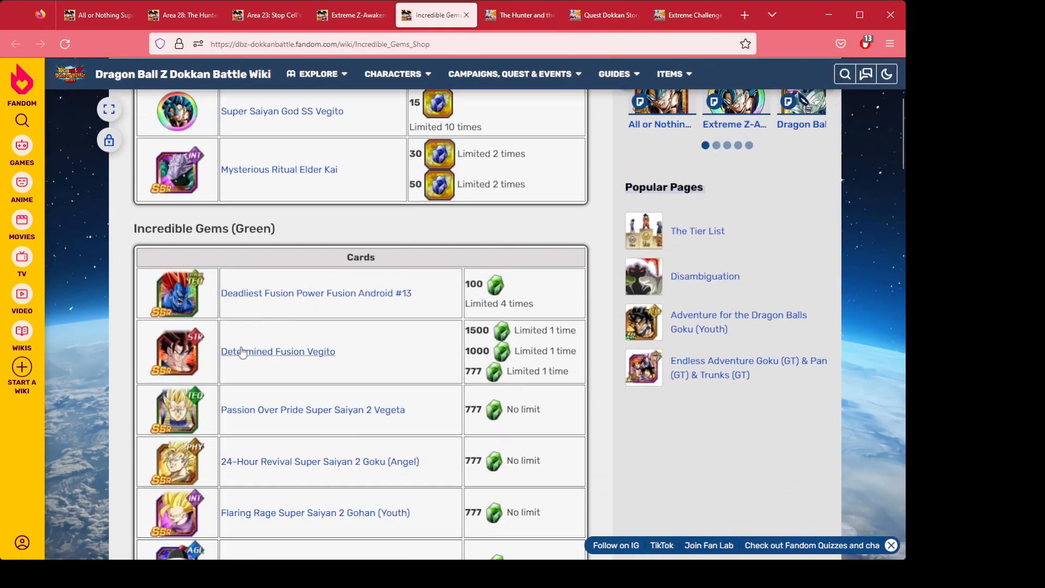
mouse_move(277, 351)
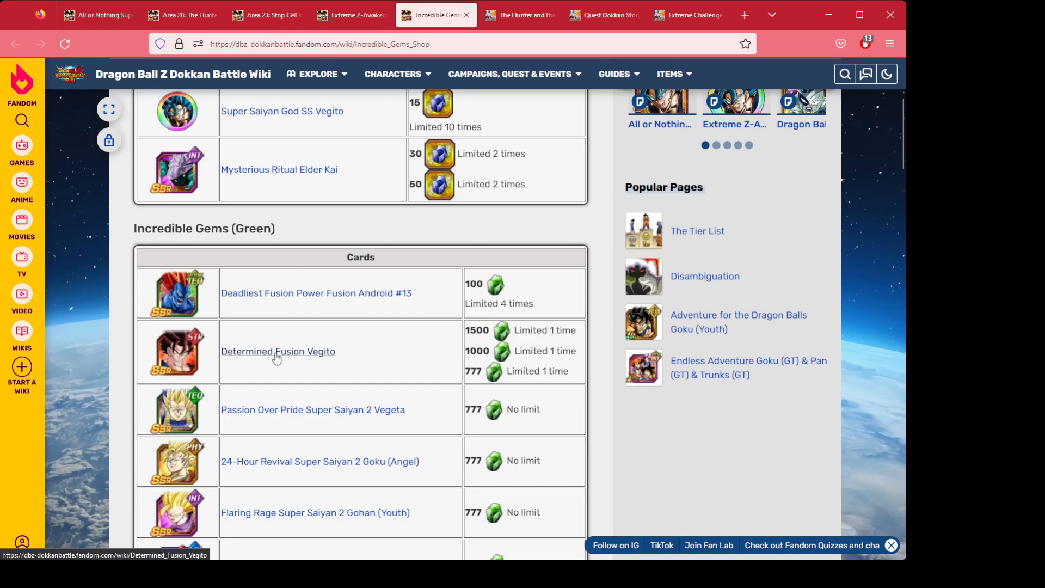
scroll(down, 3)
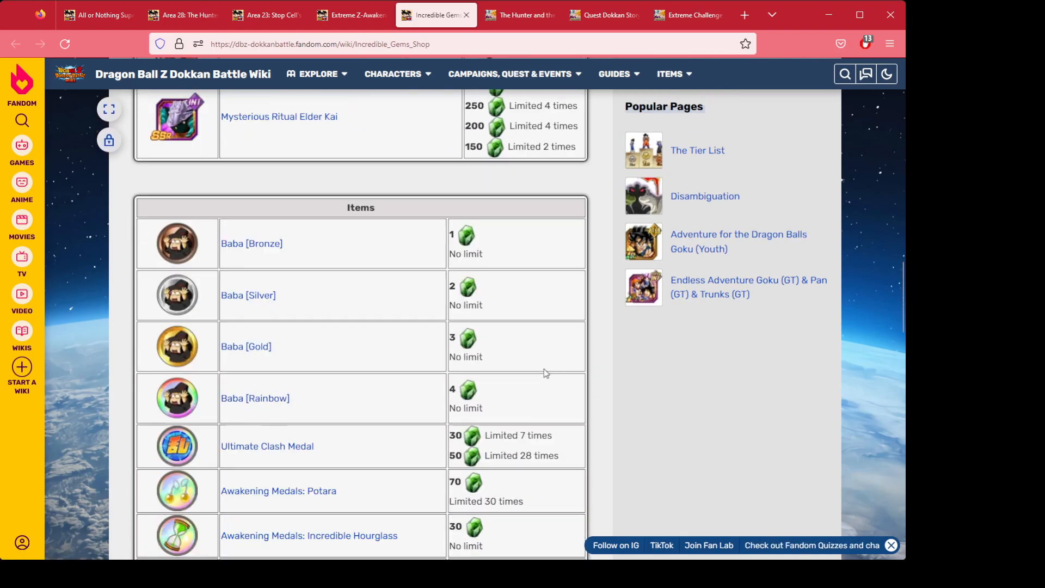
scroll(down, 3)
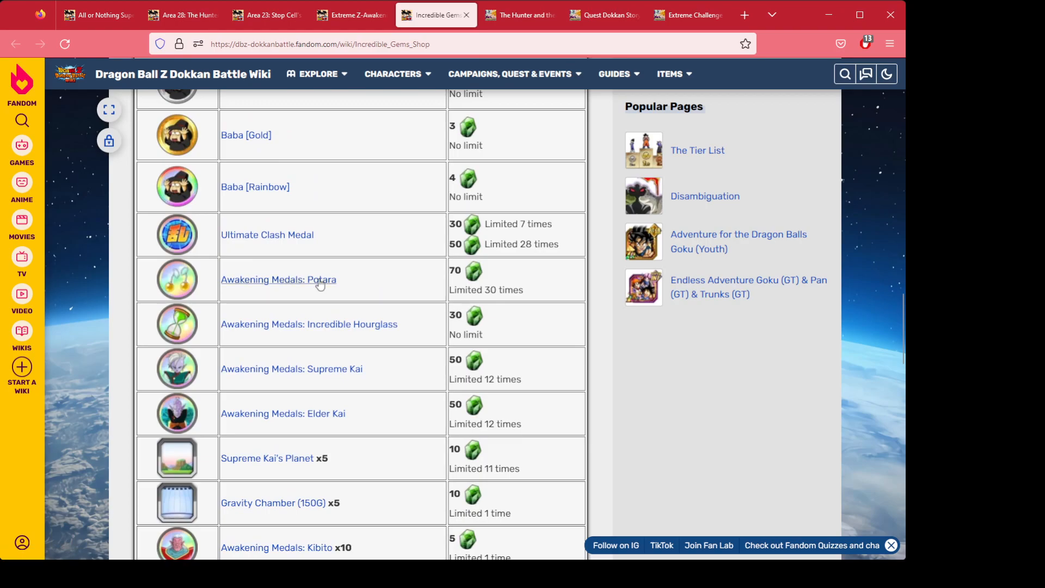
mouse_move(522, 272)
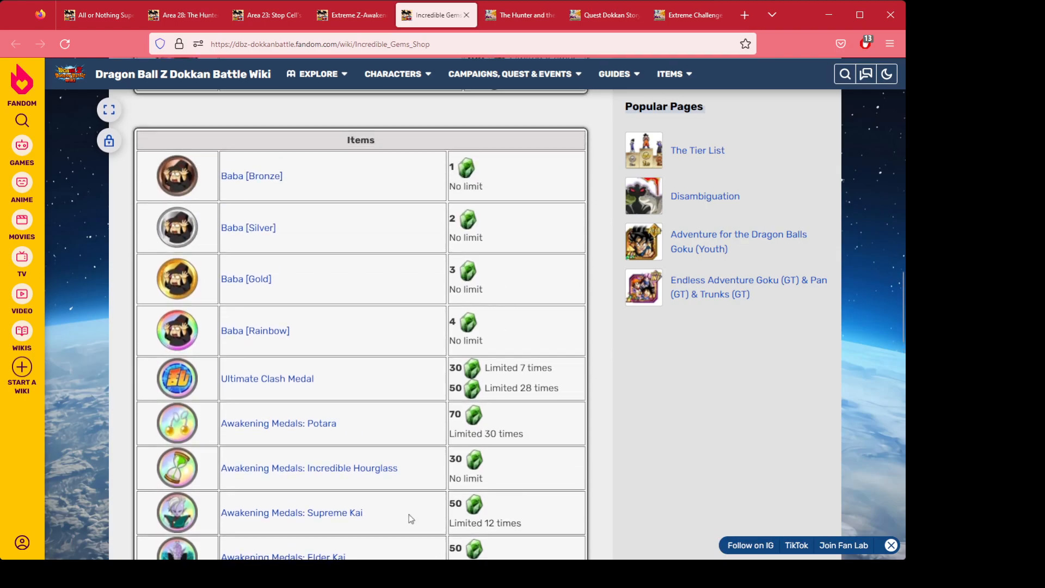
scroll(down, 3)
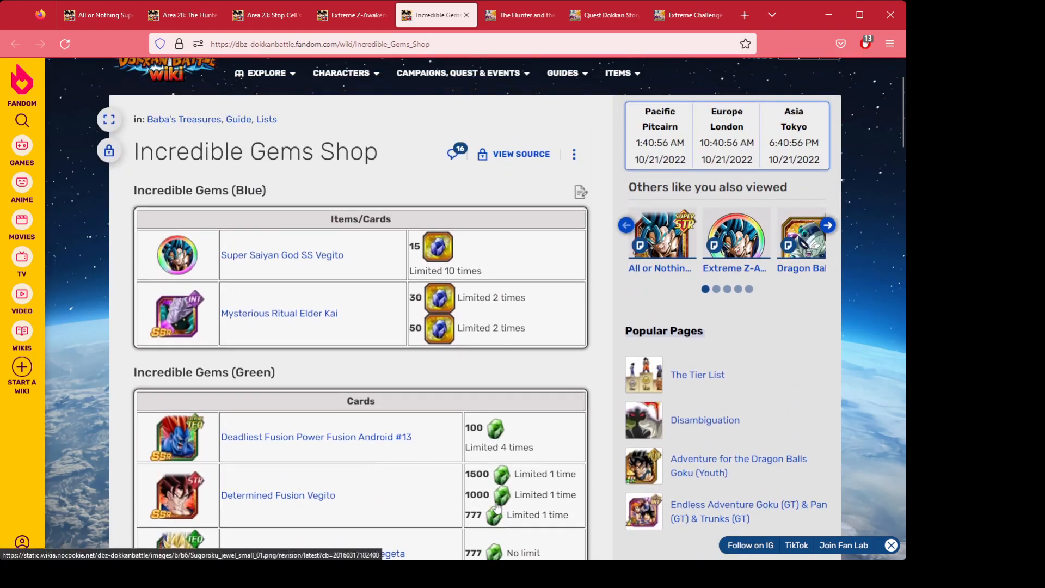
scroll(down, 3)
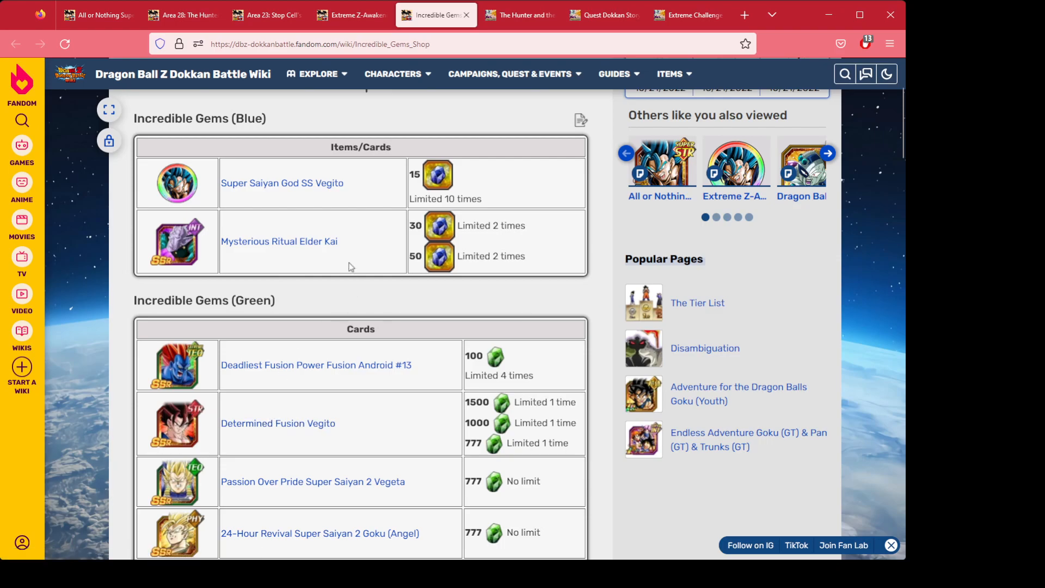
click(318, 73)
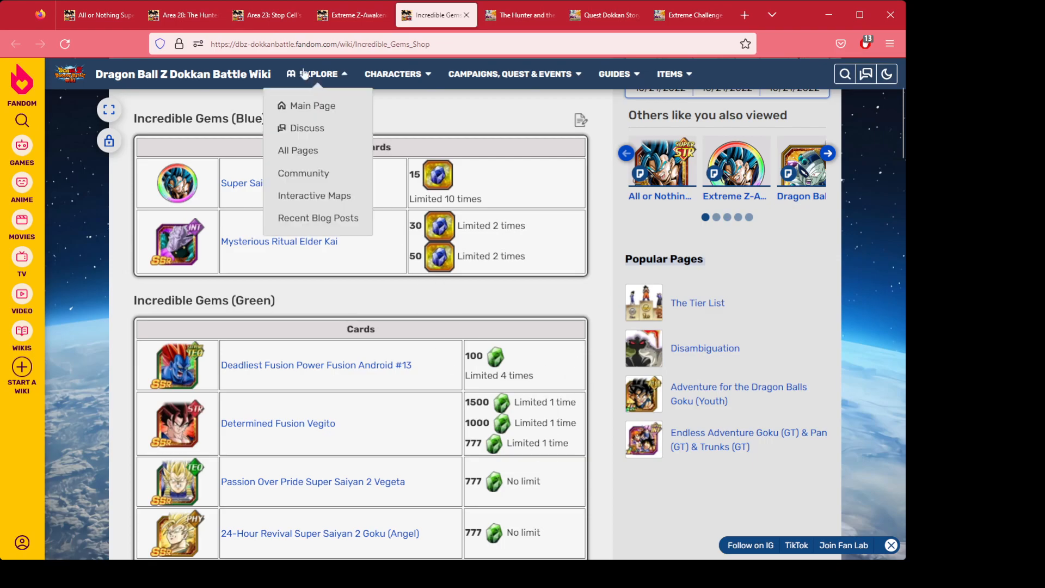
Switch to Area 23: Stop Cell's Perfect Form! and scroll to the Level 3–5 stage tables.
click(267, 15)
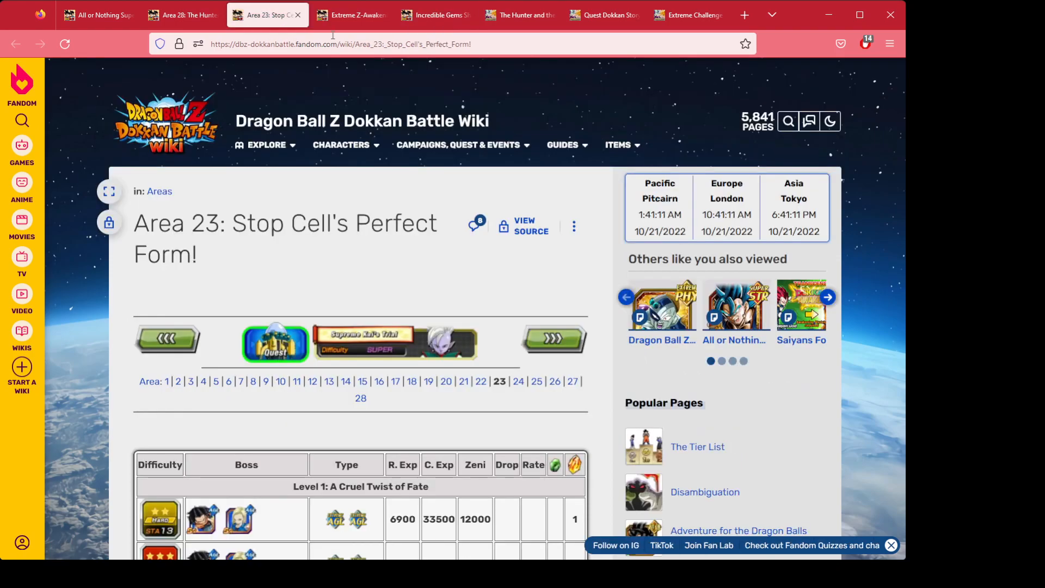
scroll(down, 3)
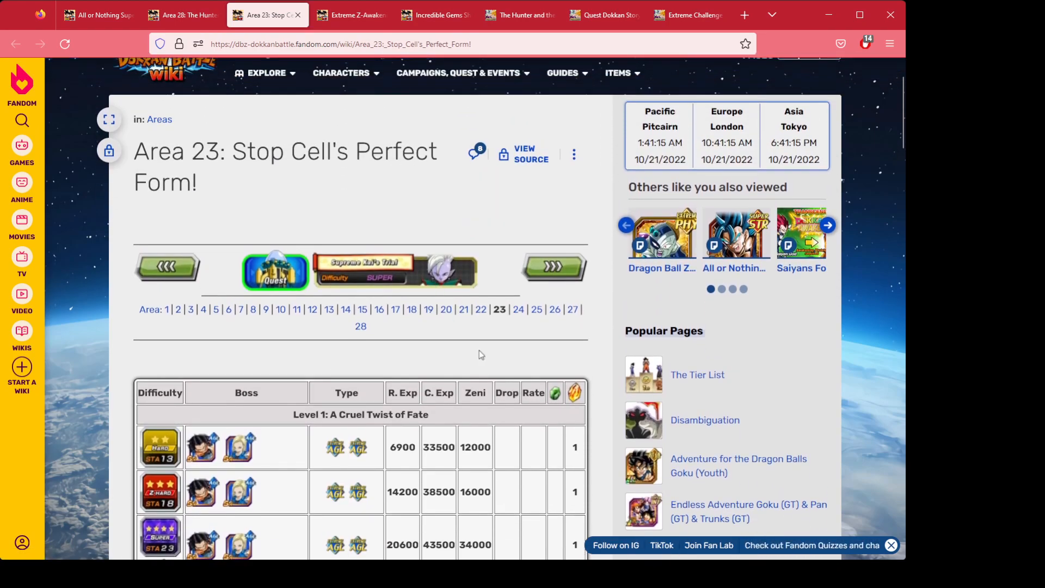
scroll(down, 3)
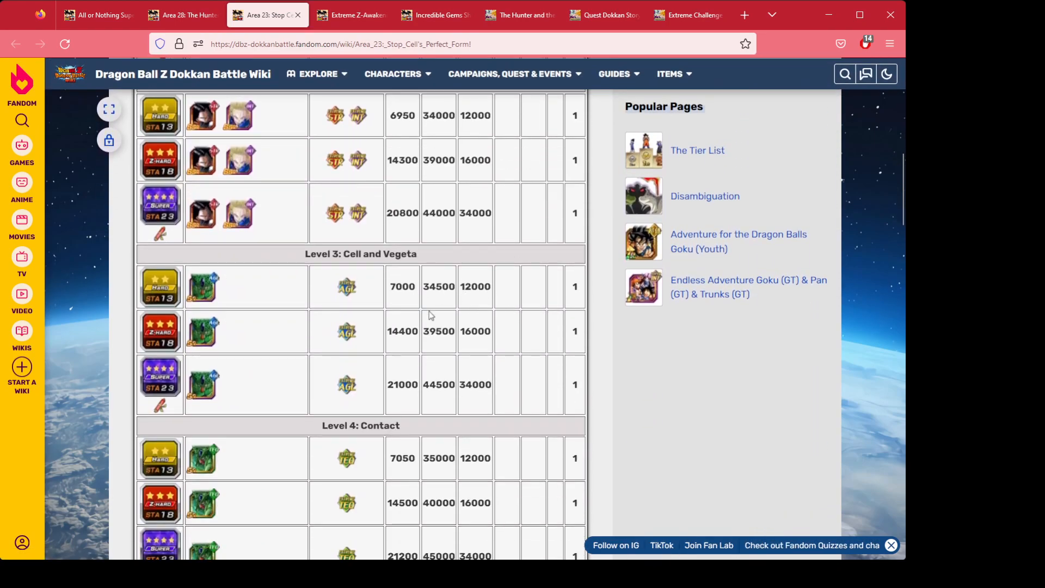
scroll(down, 3)
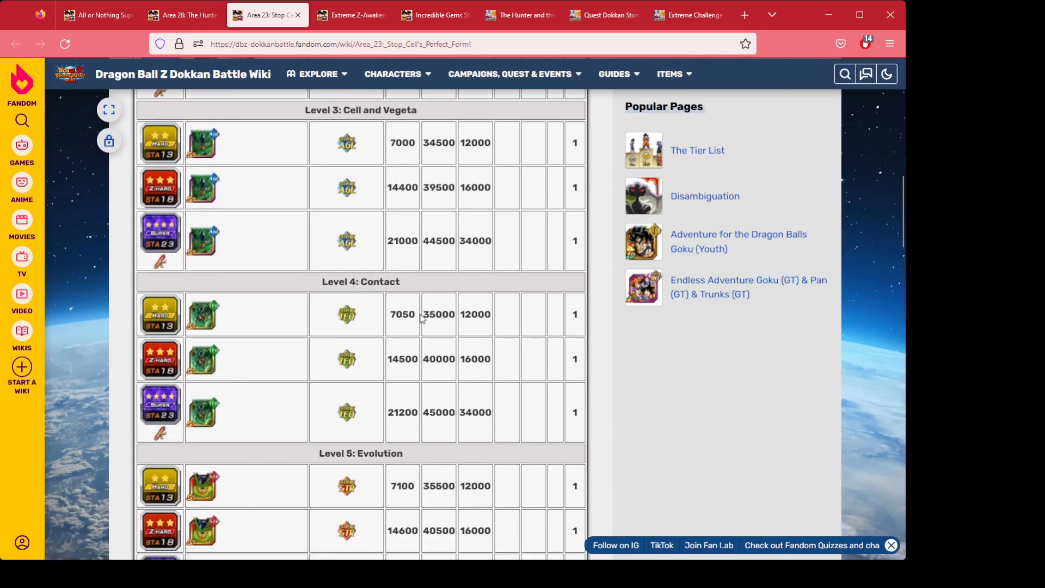
mouse_move(360, 309)
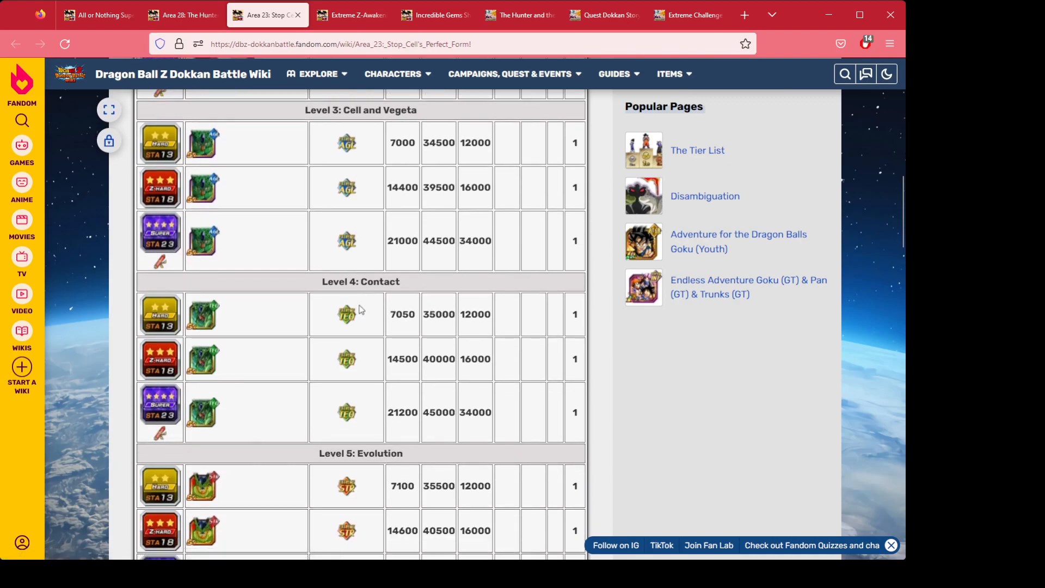
mouse_move(250, 288)
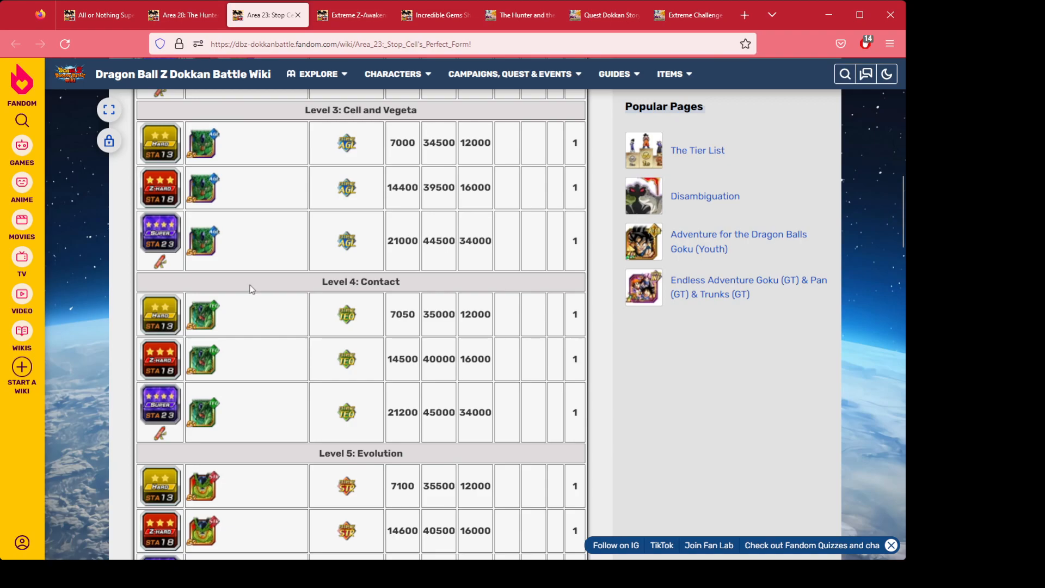
mouse_move(270, 292)
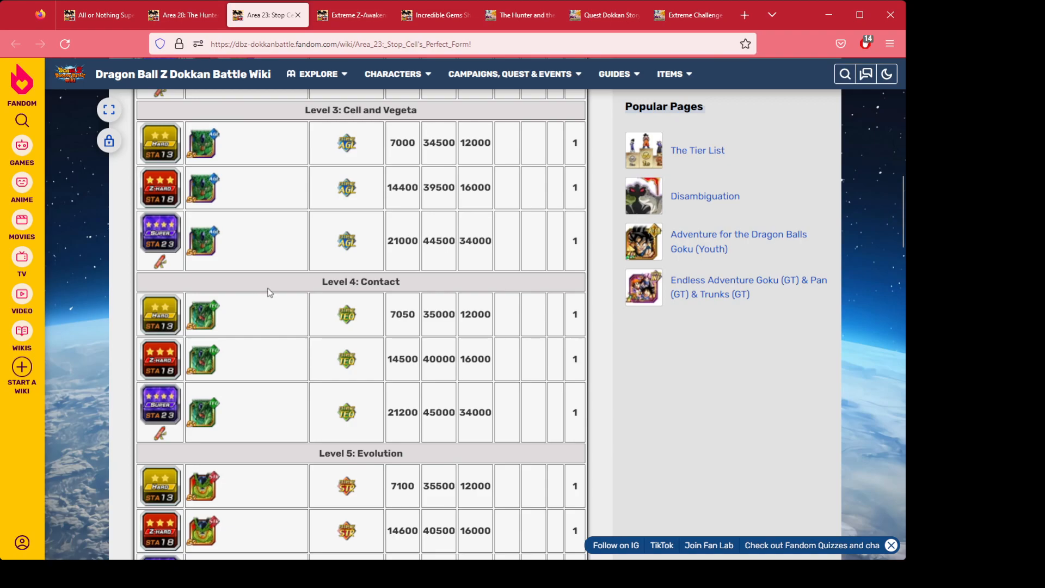
mouse_move(340, 292)
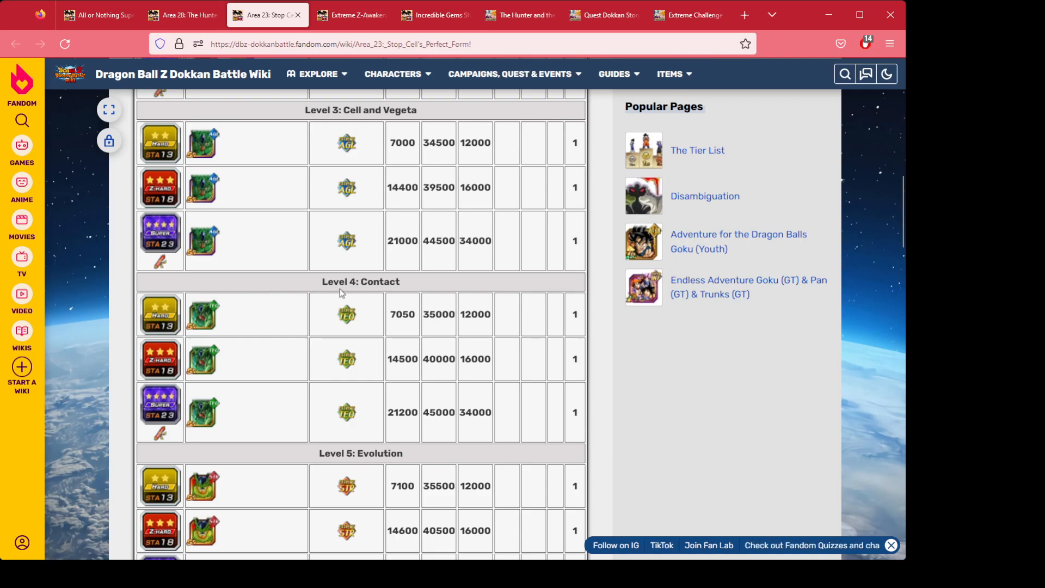
mouse_move(388, 299)
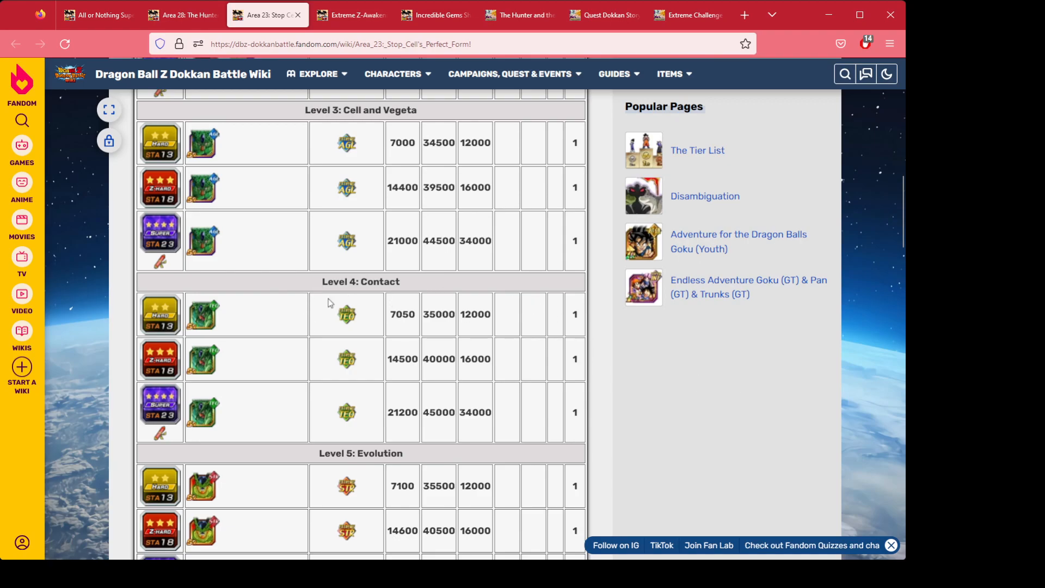
mouse_move(513, 427)
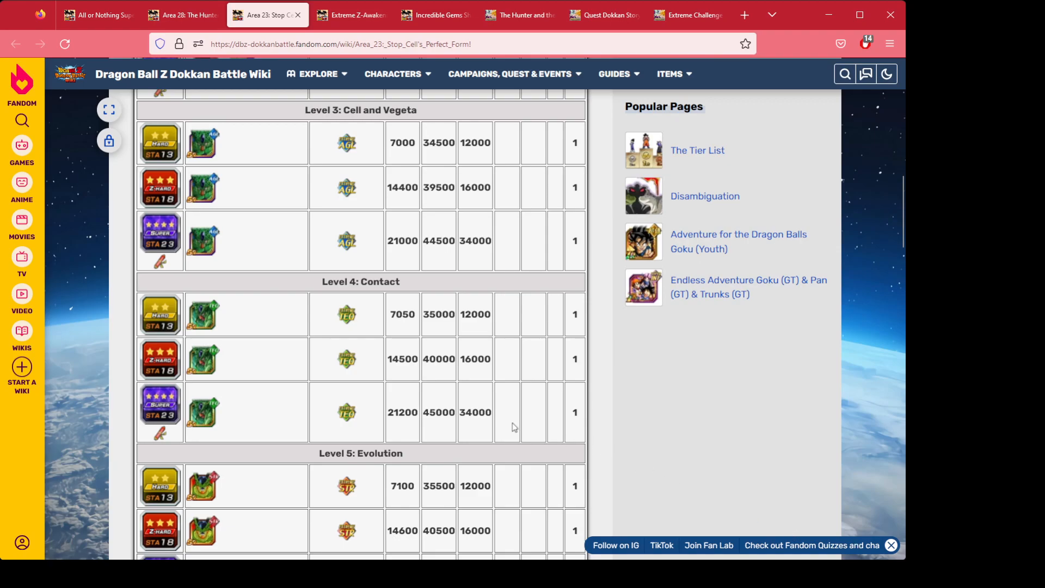
mouse_move(170, 424)
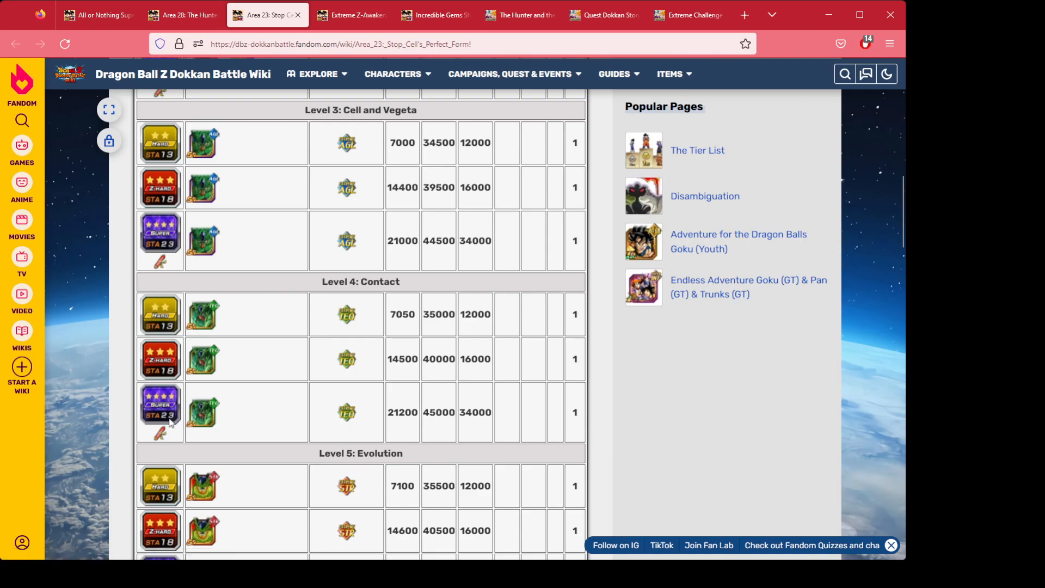
Scroll Area 23 through the Level 7 and 8 tables and Additional Information drop notes.
scroll(down, 3)
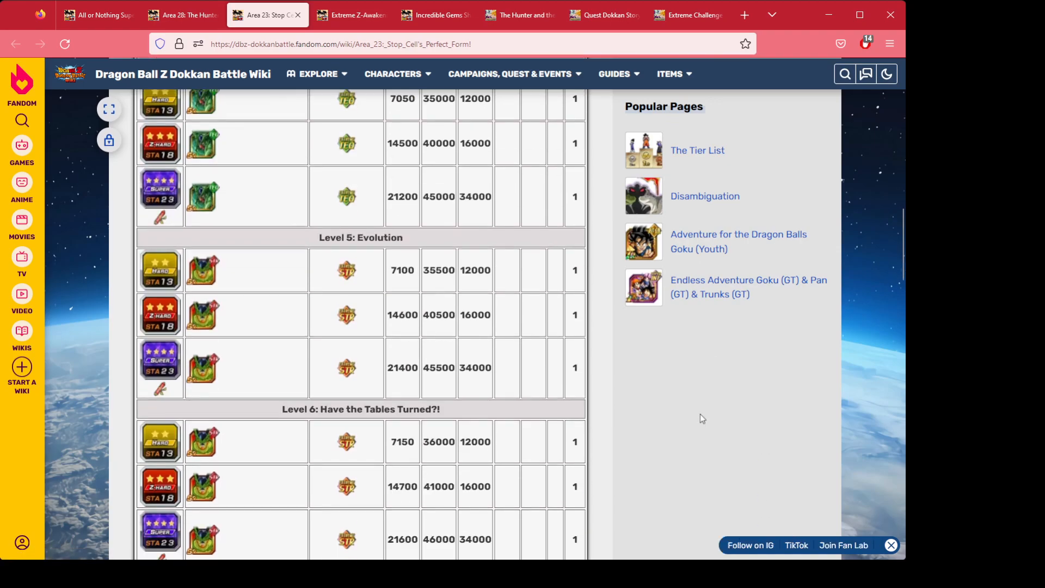
scroll(down, 3)
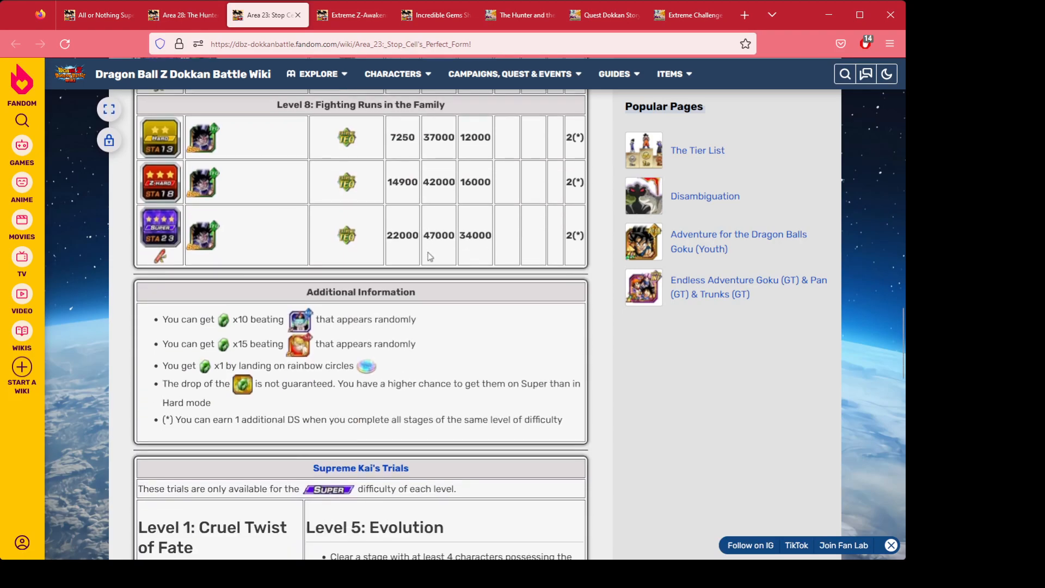
scroll(up, 3)
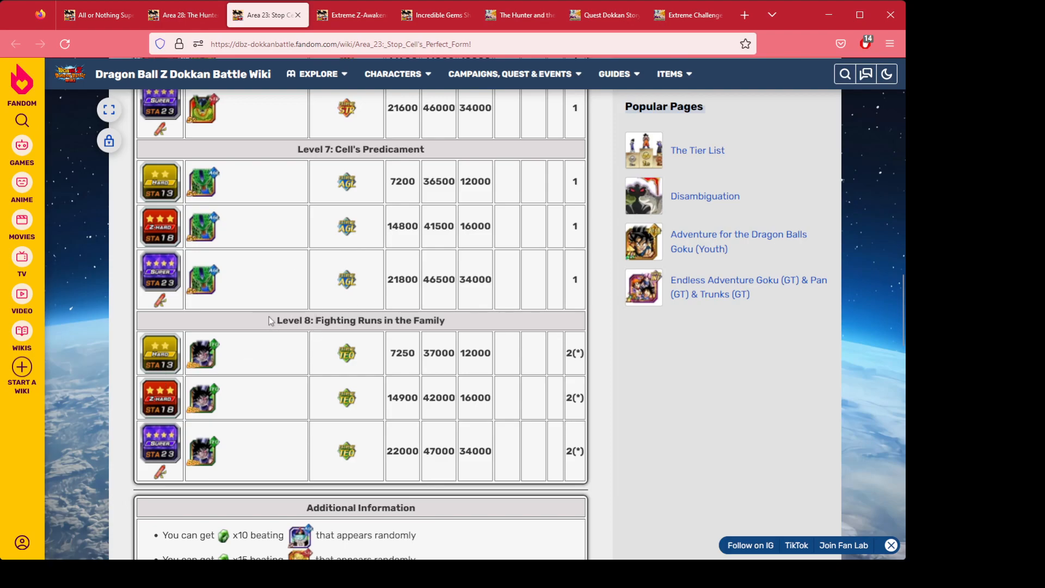
mouse_move(261, 325)
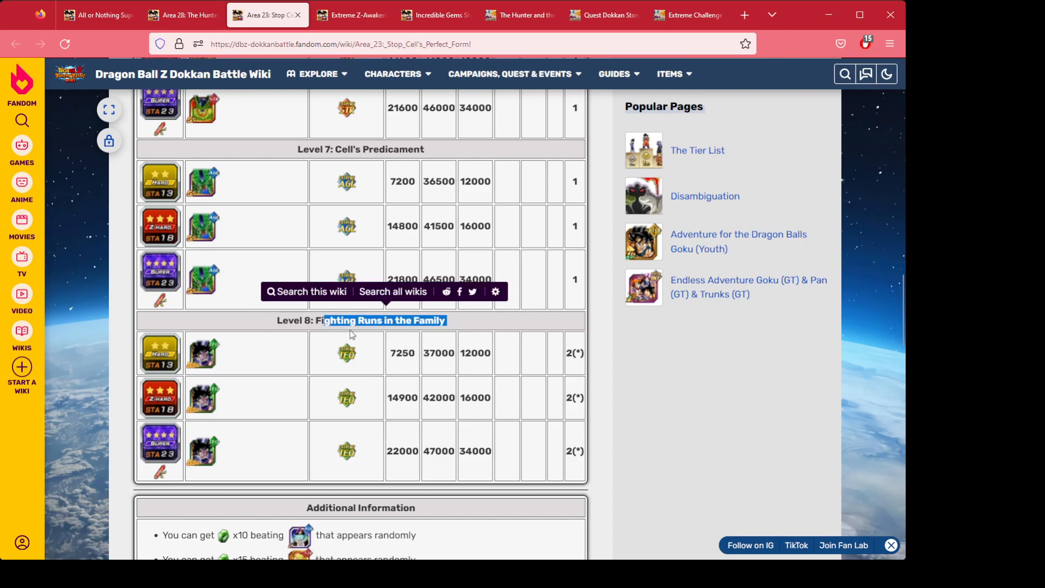
mouse_move(458, 368)
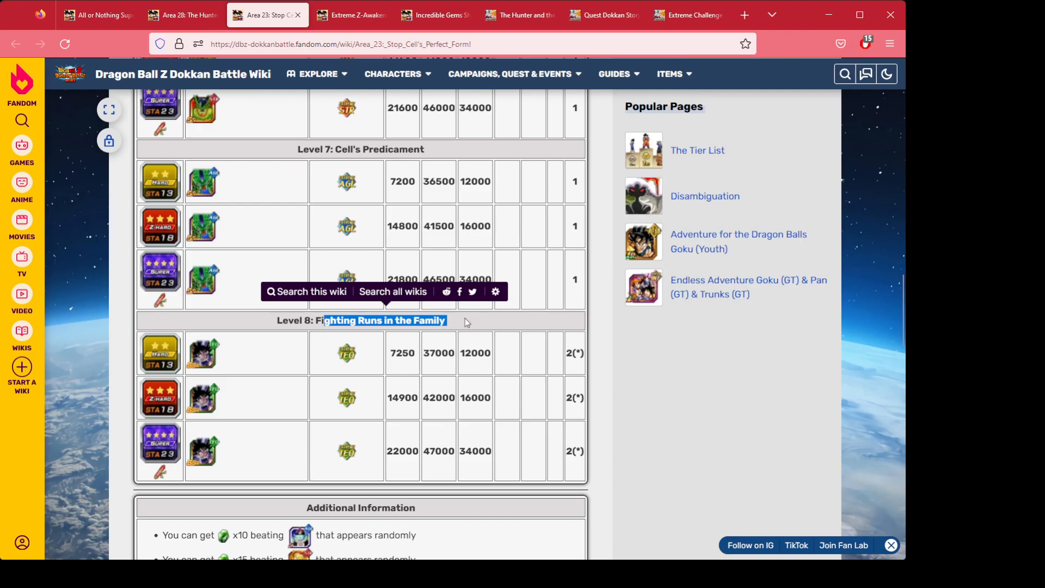
scroll(down, 3)
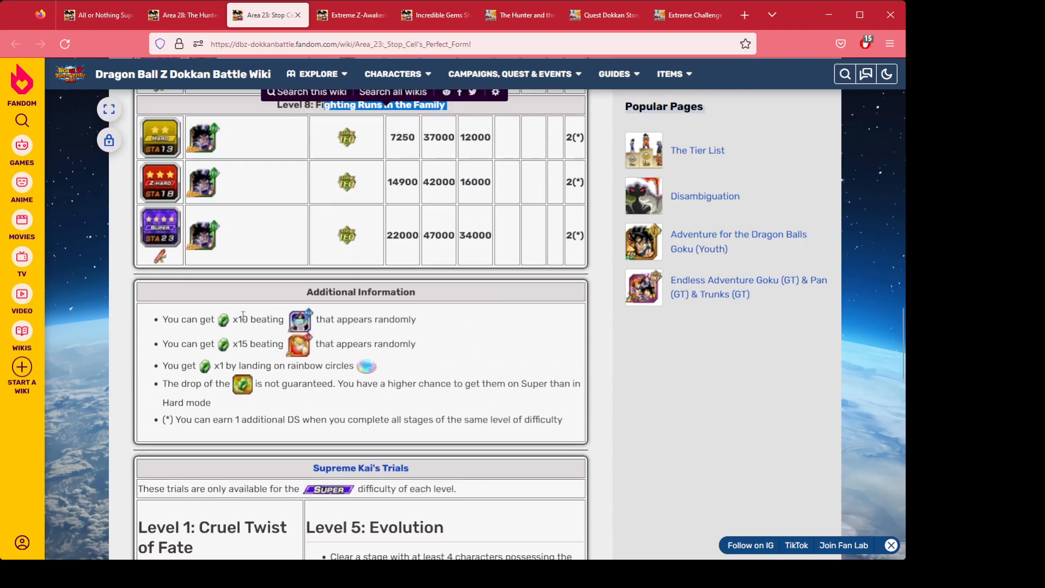
mouse_move(262, 354)
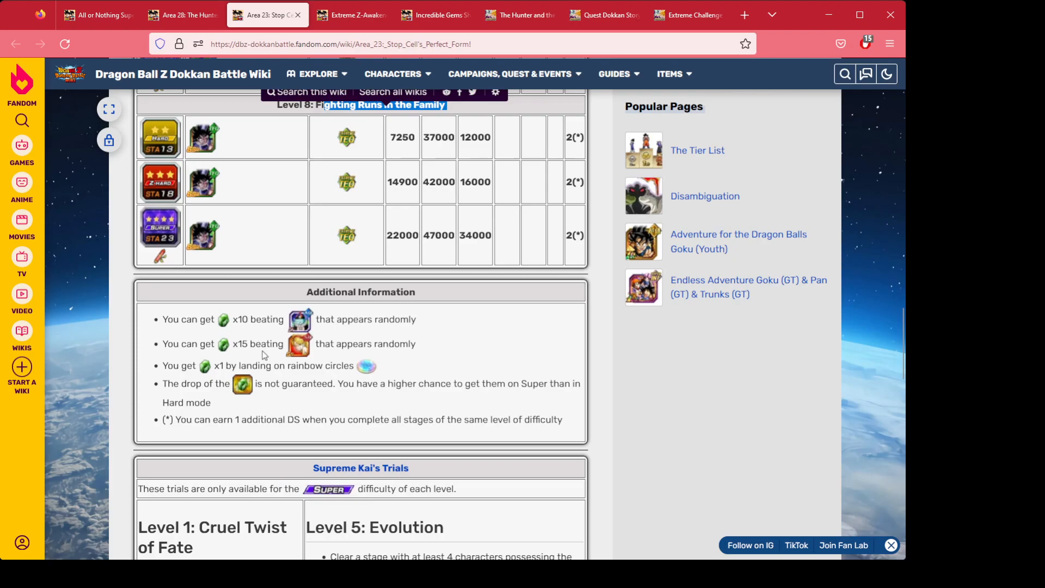
mouse_move(444, 327)
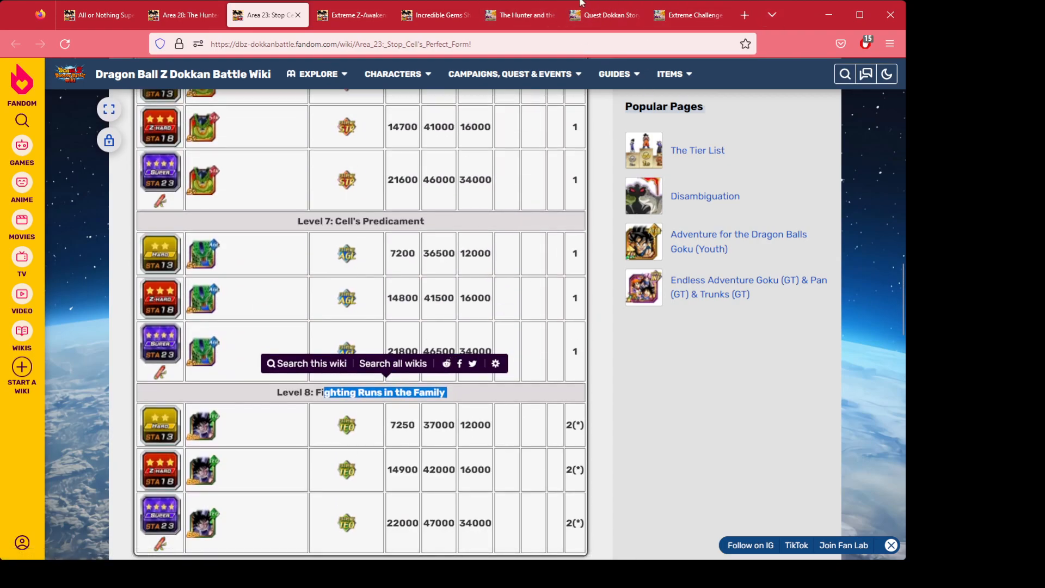
Switch to the All or Nothing Super Saiyan God SS Vegito card page.
click(352, 14)
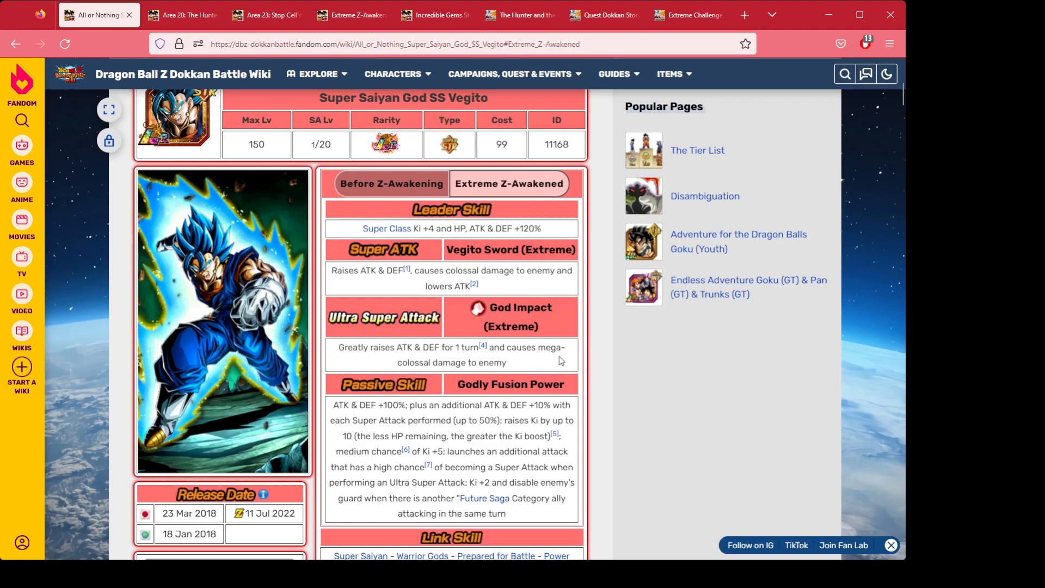
Scroll the Vegito card page and reach the Area 28: The Hunter and the Hunted quest page.
scroll(down, 3)
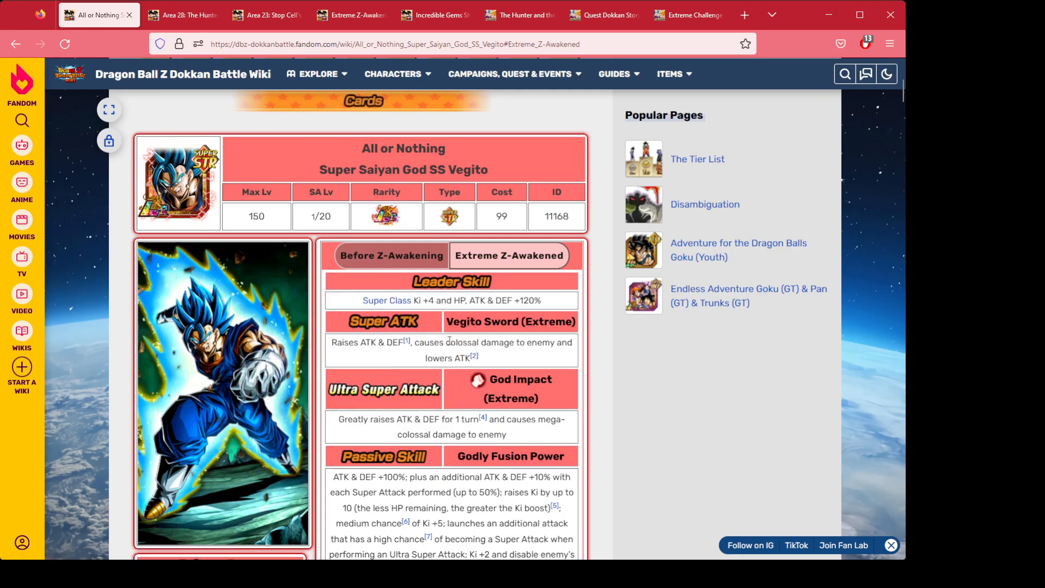
scroll(down, 3)
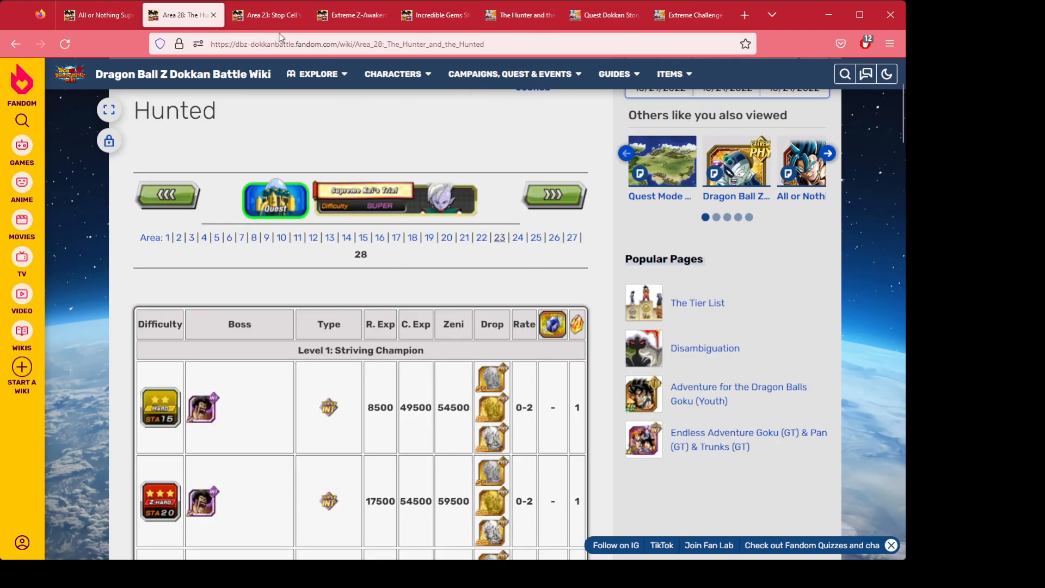
Scroll Area 28 down to the Level 2: Red Ribbon's Return 4 and Level 3: The Mission tables.
scroll(down, 3)
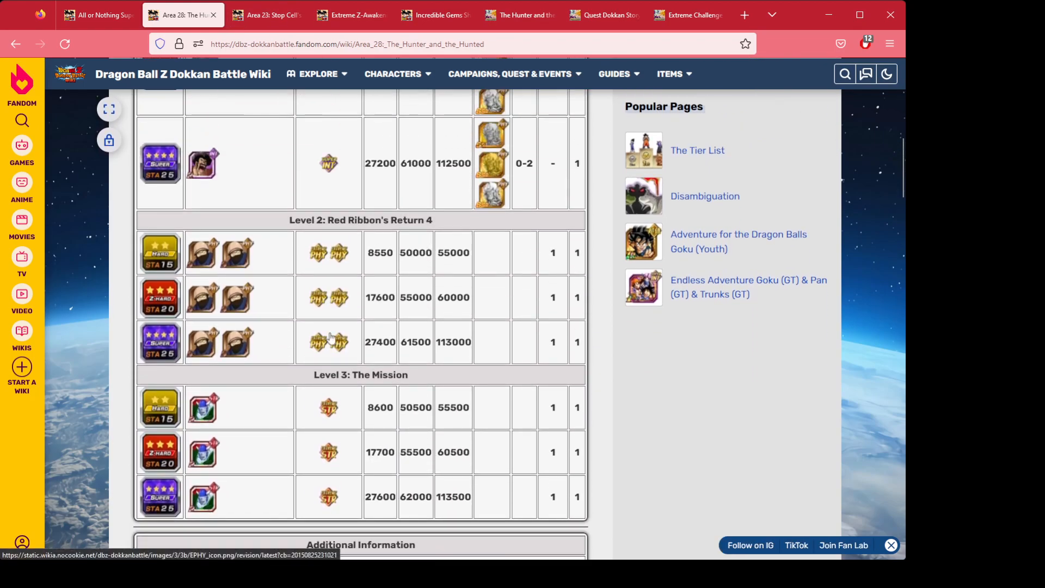
mouse_move(336, 266)
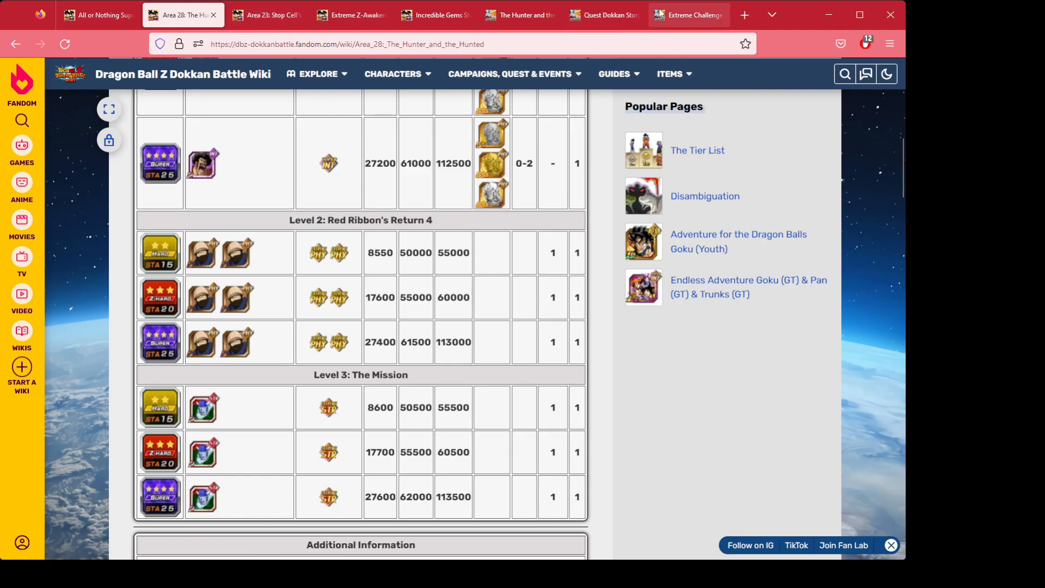
Switch to the Extreme Challenge Campaign article and scroll to the Special Missions end date, 12-01 23:59 UTC.
click(688, 15)
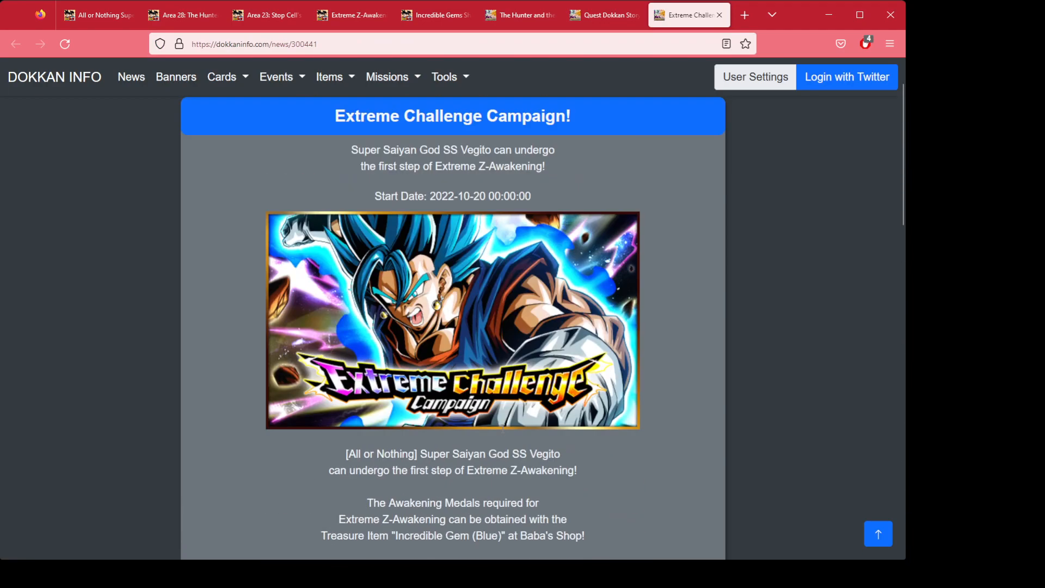
scroll(down, 3)
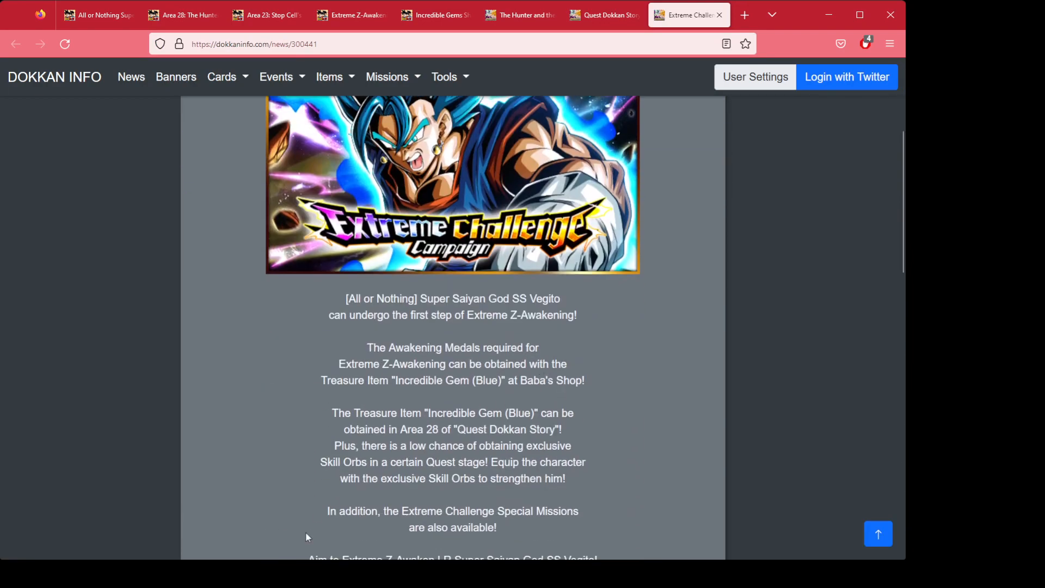
scroll(down, 3)
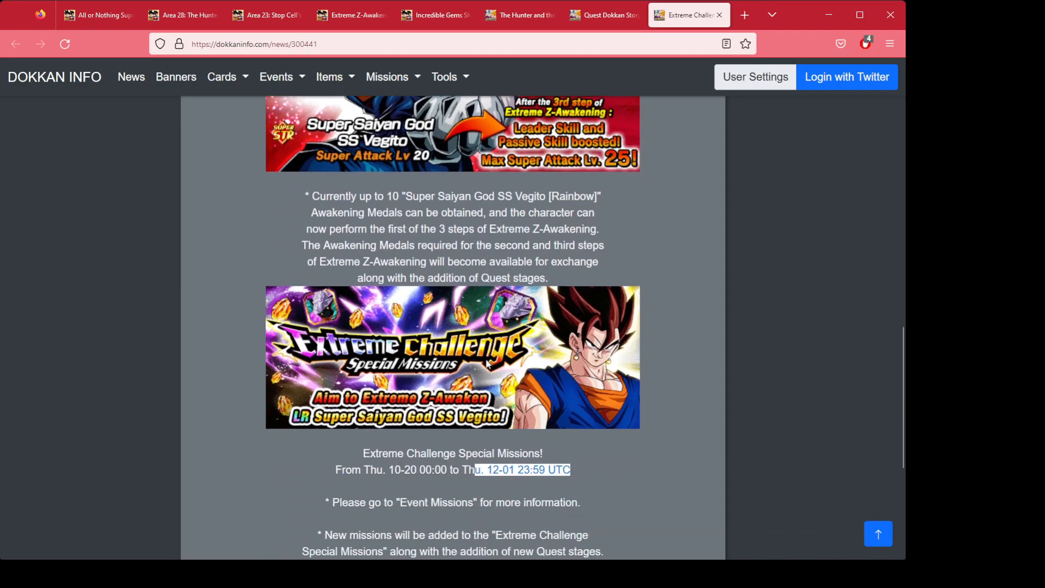
scroll(down, 3)
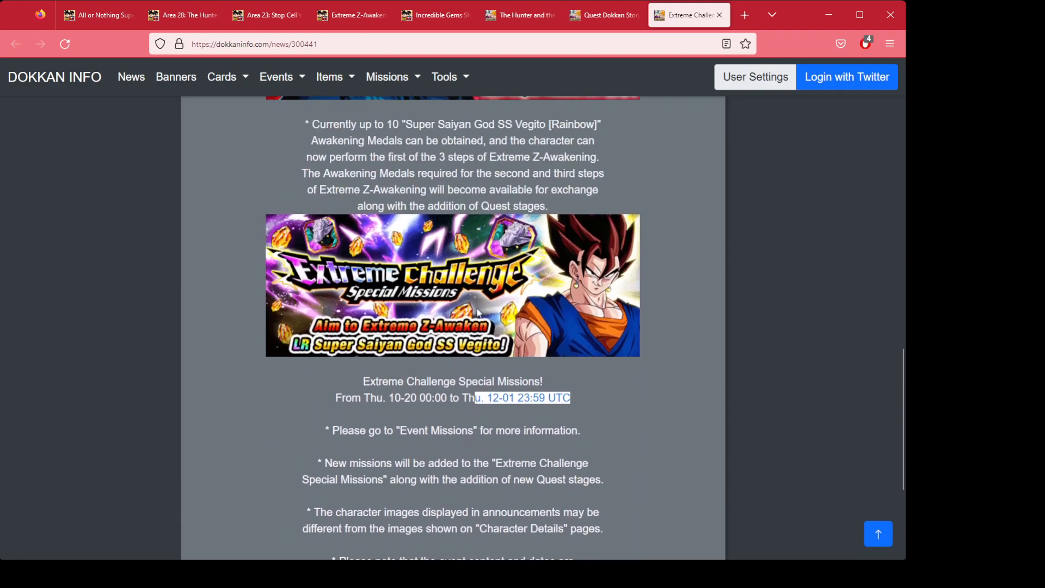
mouse_move(725, 266)
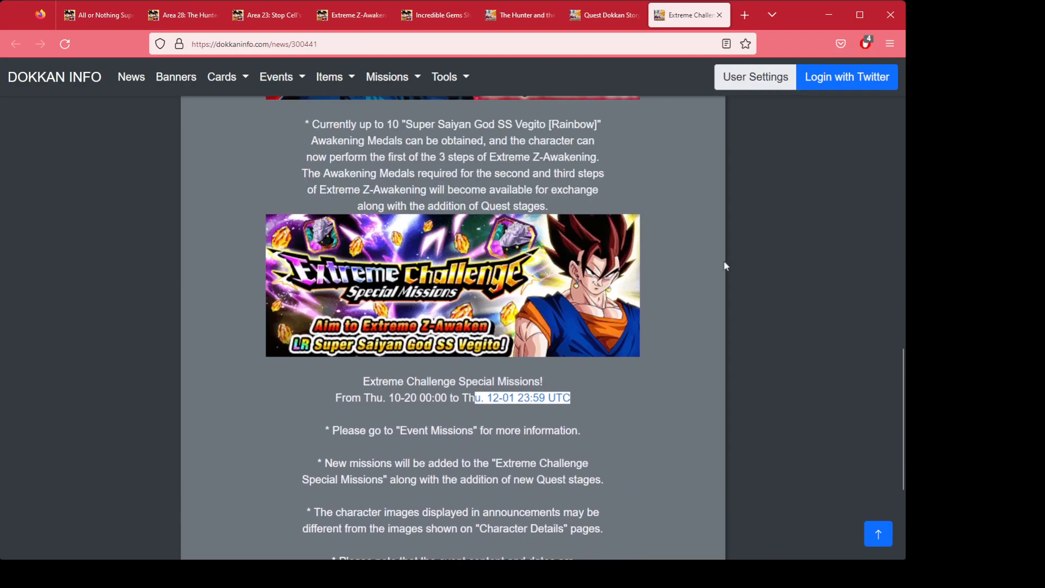
mouse_move(673, 190)
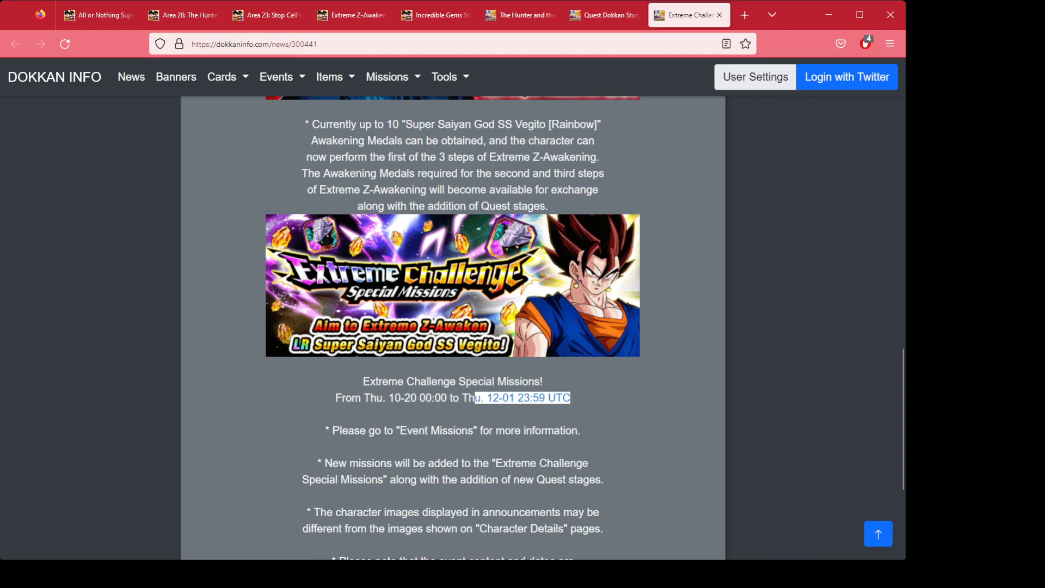
mouse_move(297, 109)
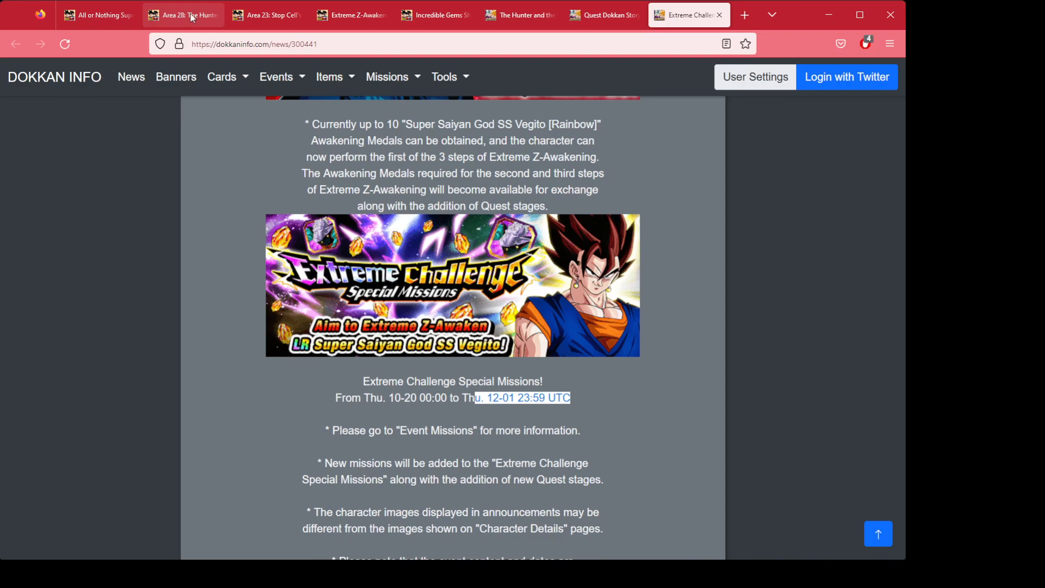
mouse_move(170, 10)
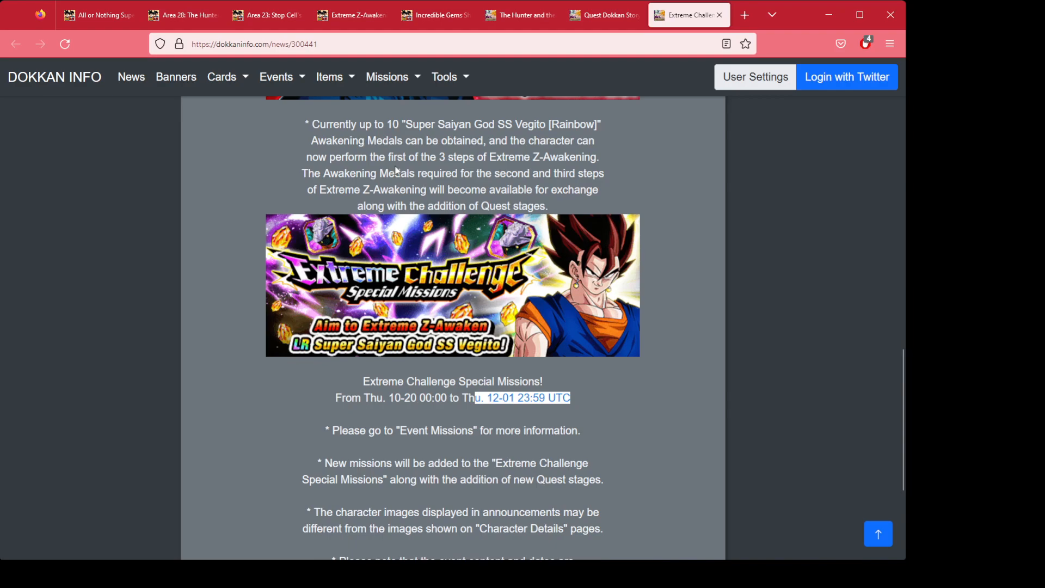
mouse_move(510, 288)
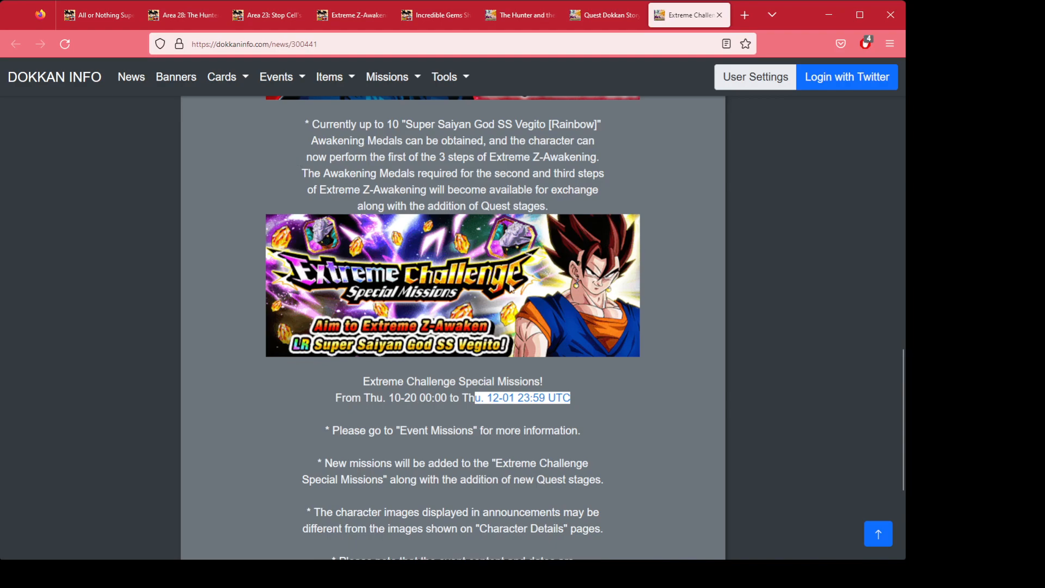